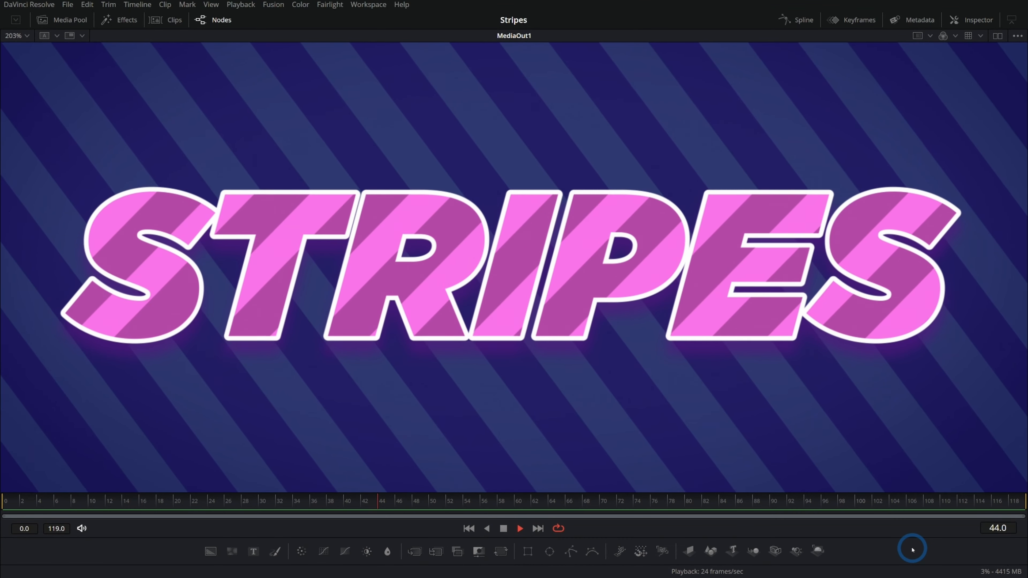
# - Play back the finished striped title, then show the Master bin in the Media Pool
pyautogui.click(520, 529)
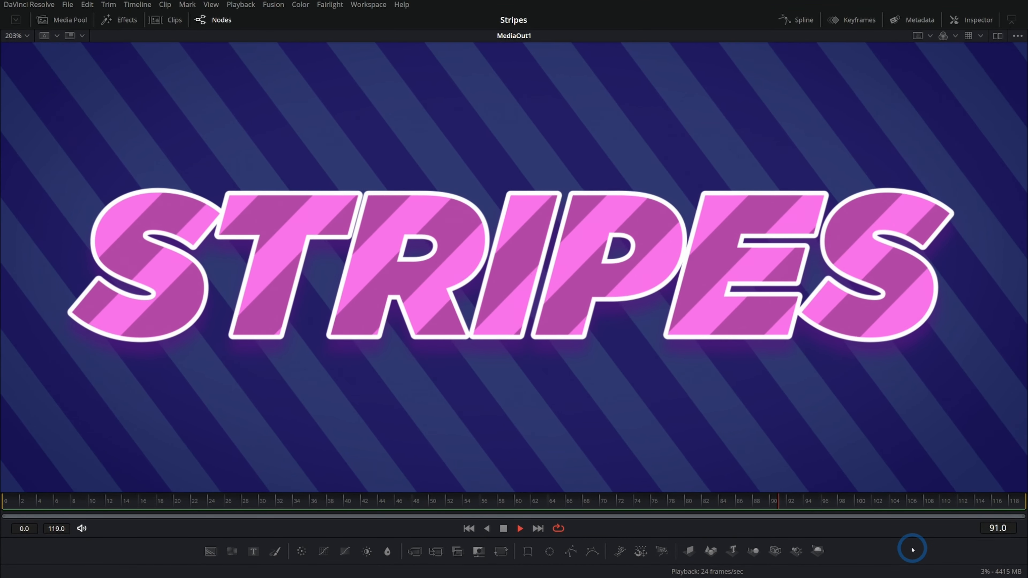
pyautogui.click(176, 501)
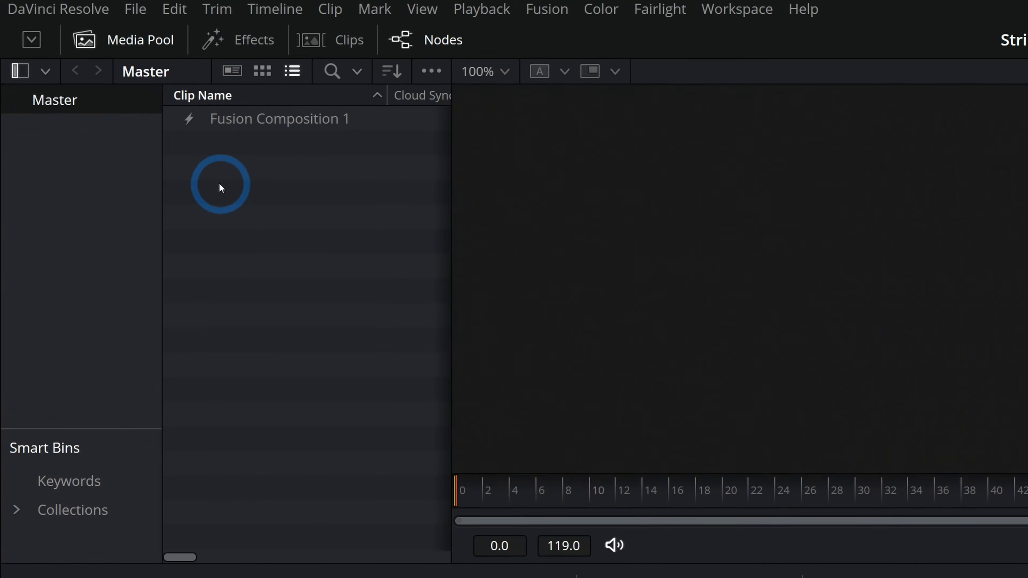
# - Create Fusion Composition 2 from the Media Pool and hide the page navigation bar
pyautogui.rightClick(220, 187)
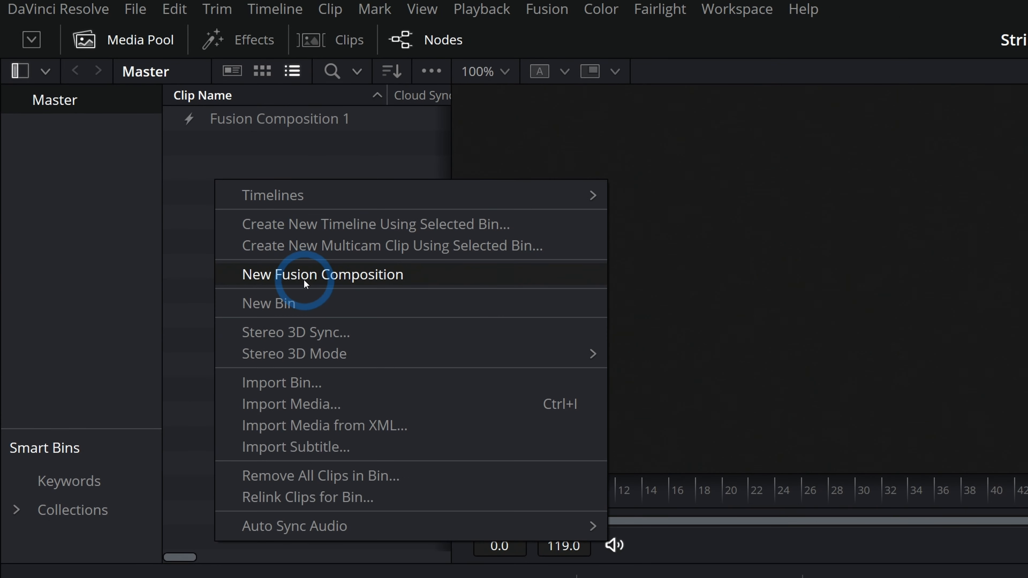
pyautogui.click(322, 274)
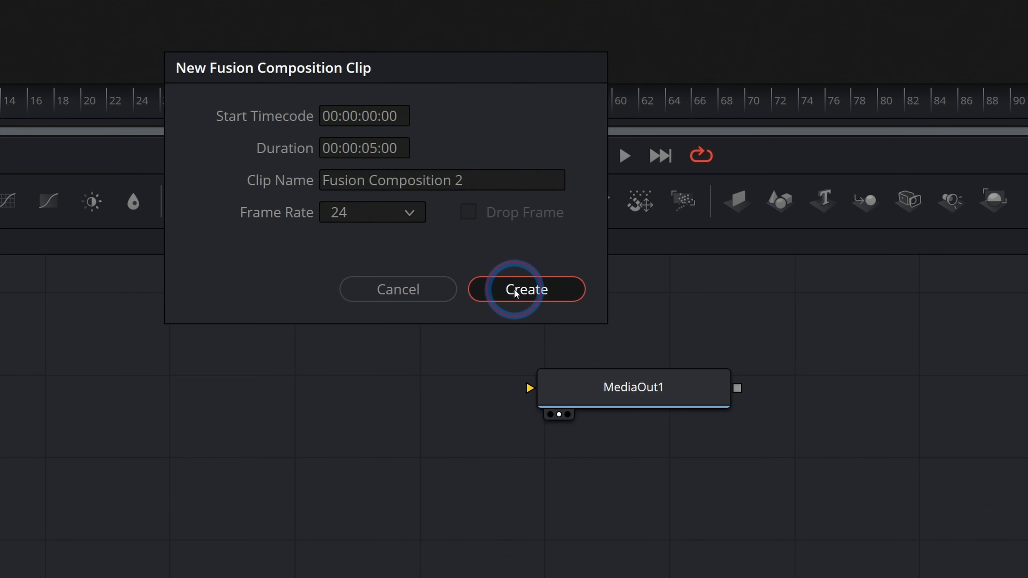
pyautogui.click(525, 289)
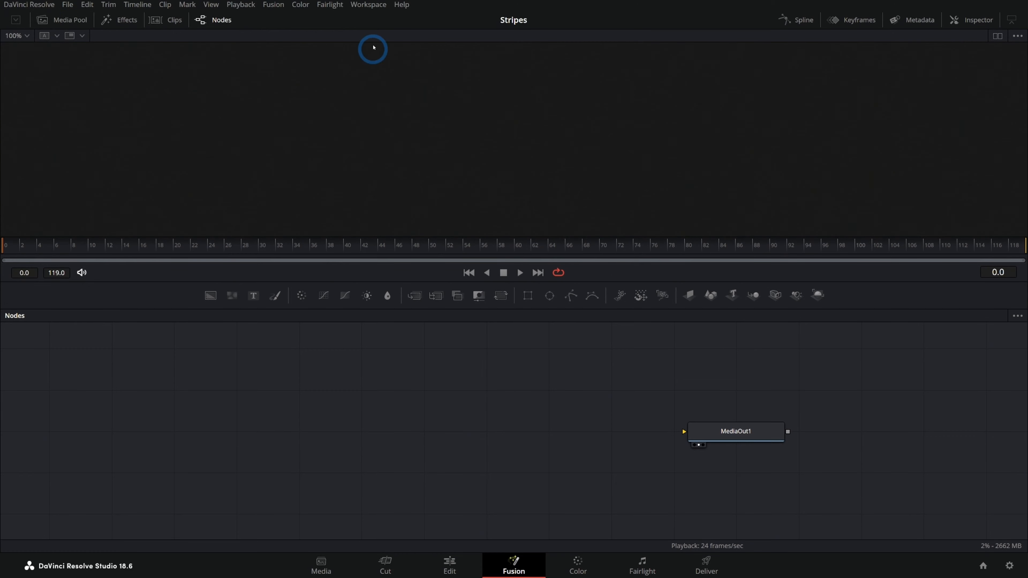
pyautogui.click(368, 5)
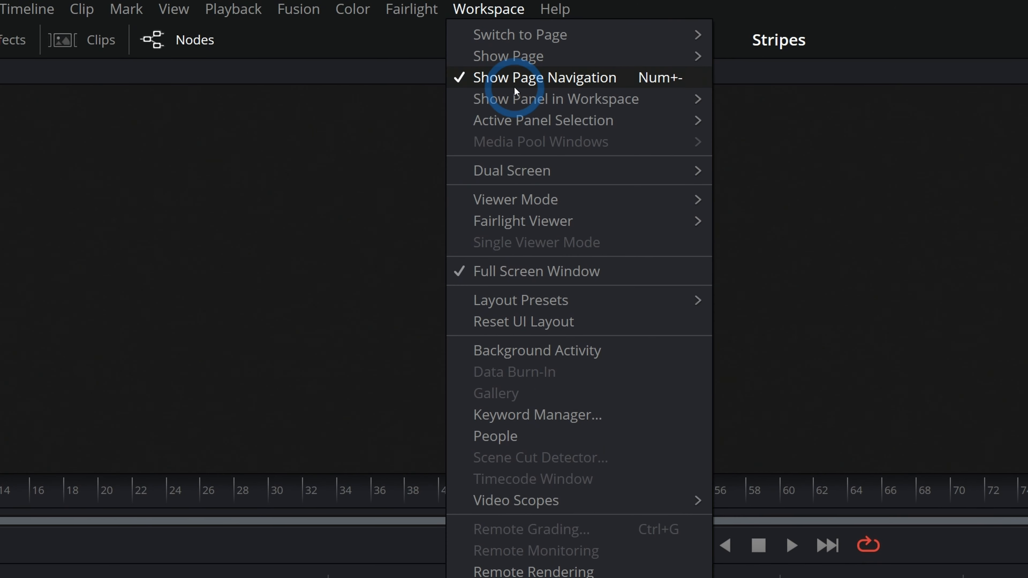
pyautogui.click(544, 77)
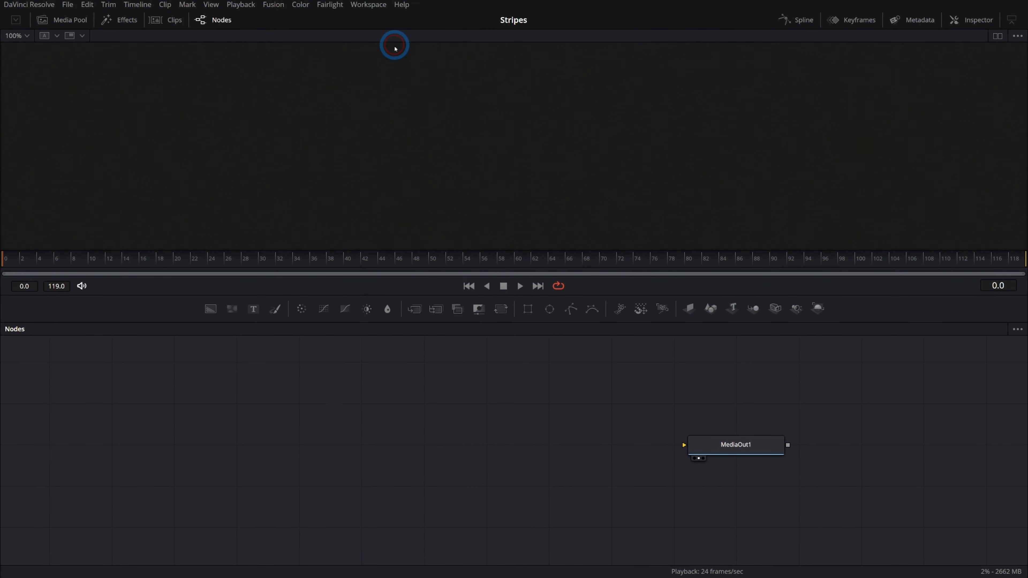
pyautogui.moveTo(534, 414)
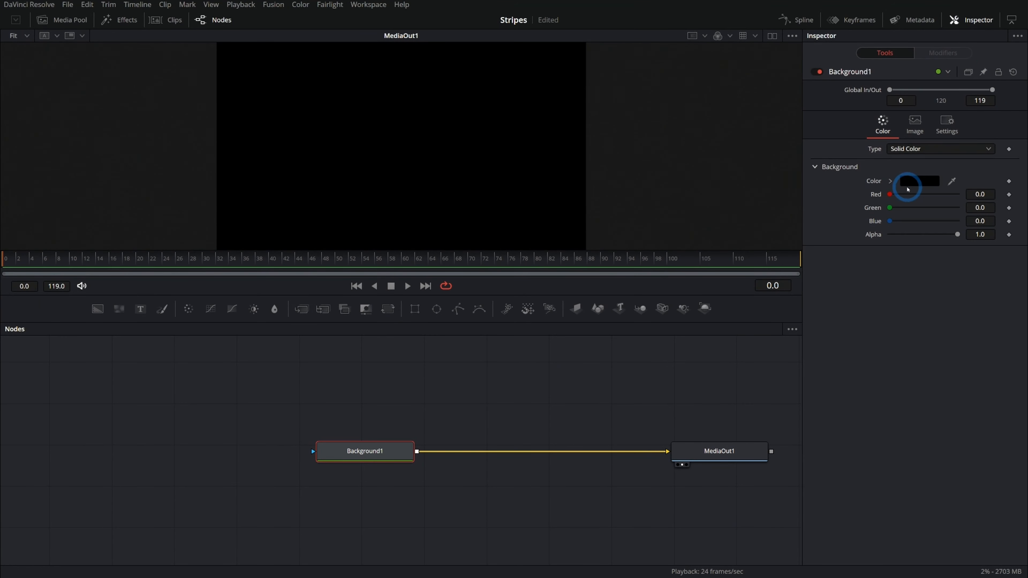
# - Colour Background1 dark blue and add bold italic white 'STRIPES' Text+ merged over it
pyautogui.click(919, 181)
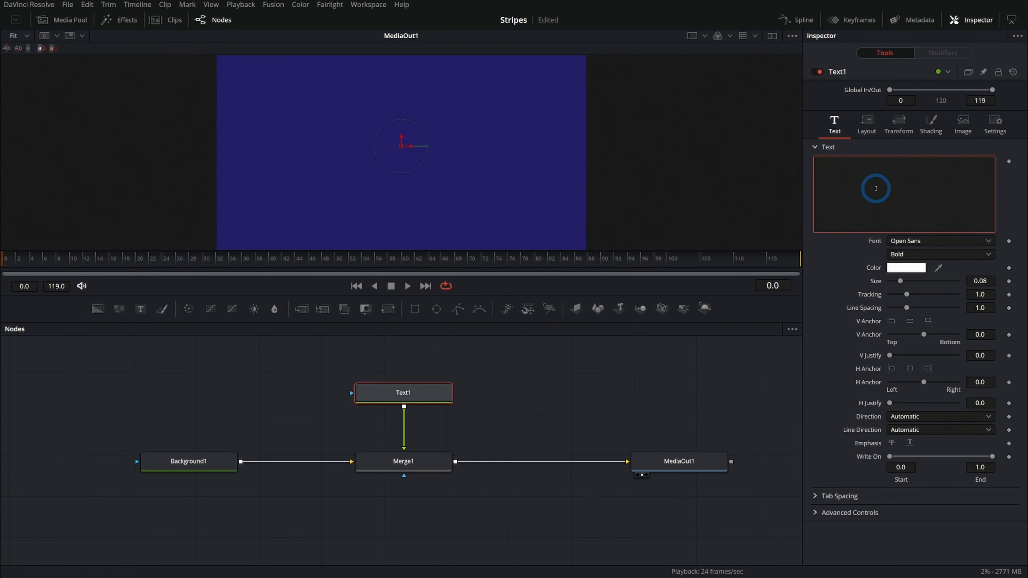
pyautogui.write('STRIPES')
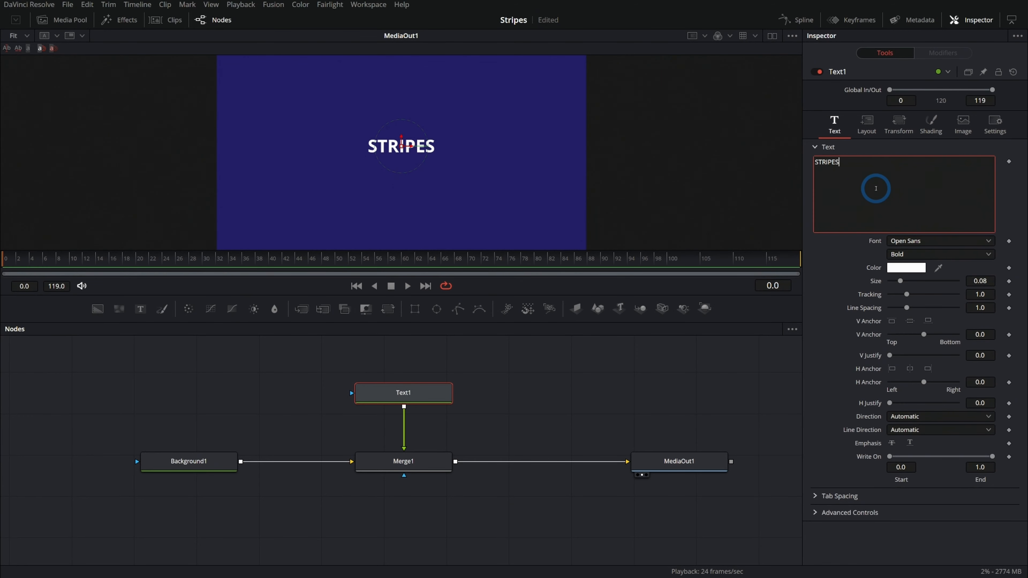
pyautogui.click(938, 241)
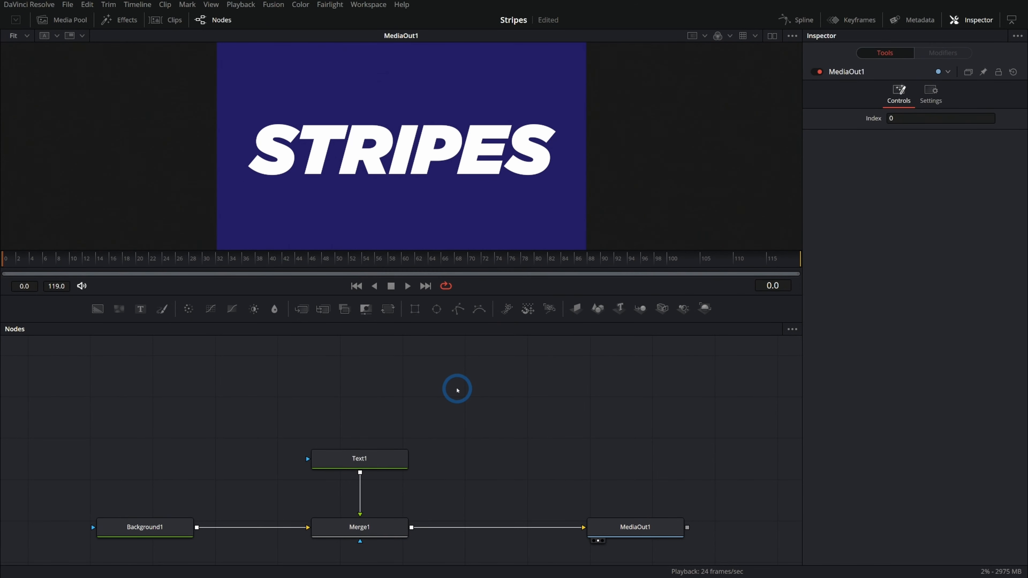
# - Add an sRectangle fed into sRender and merge it via Merge2 onto the title before MediaOut1
pyautogui.write('SREC')
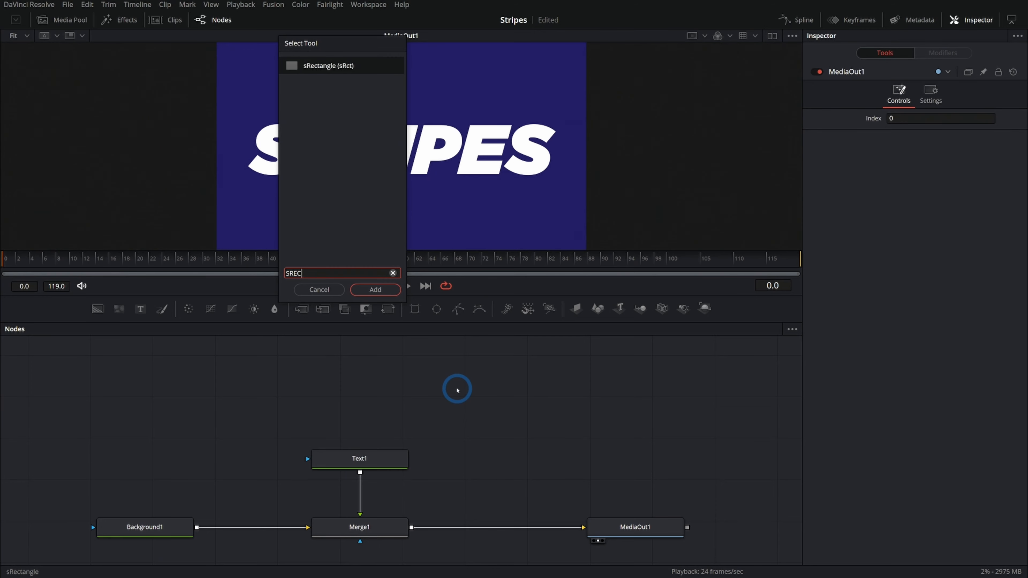
pyautogui.click(375, 290)
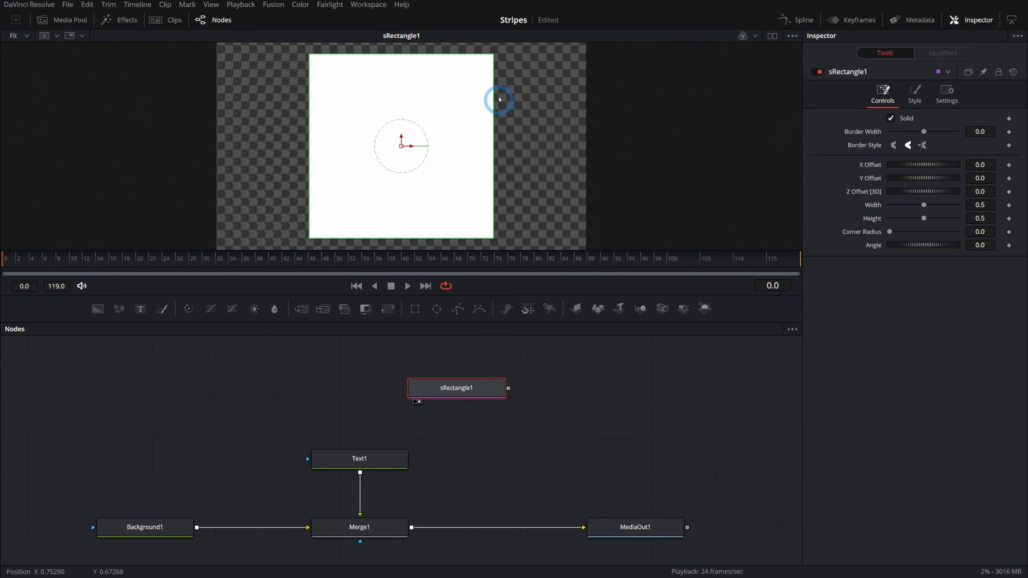
pyautogui.moveTo(499, 100); pyautogui.dragTo(383, 131)
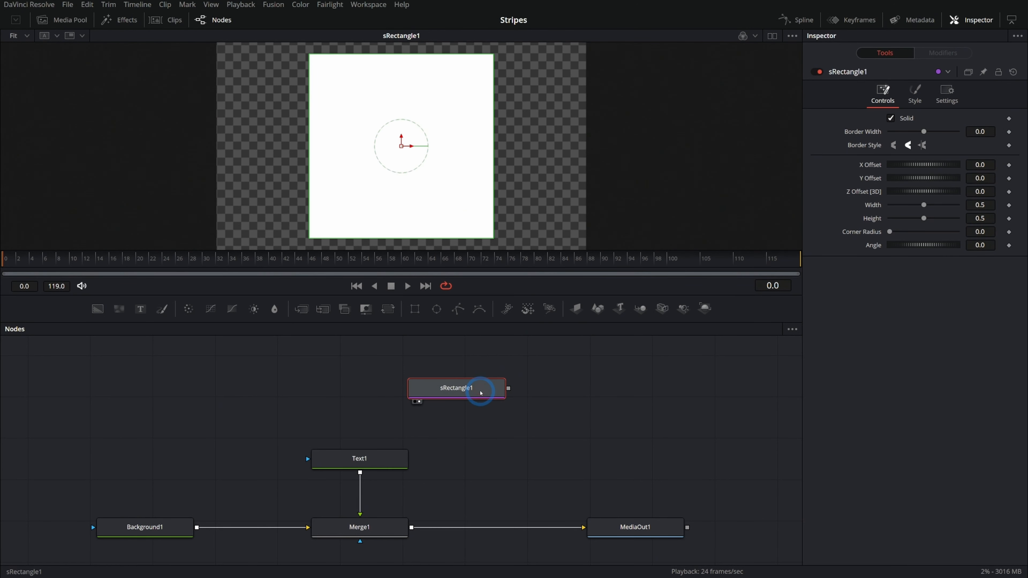
pyautogui.write('SREND')
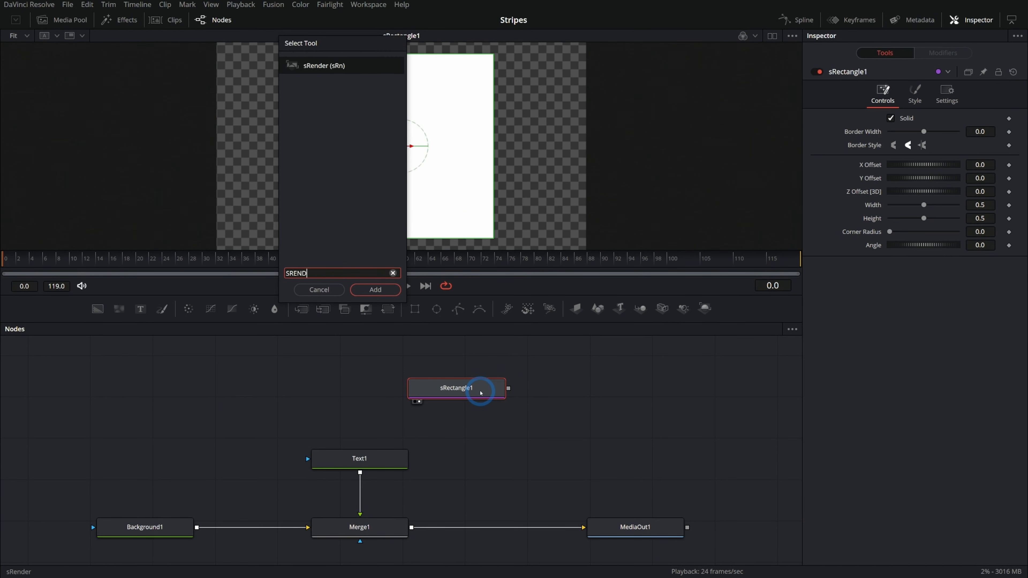
pyautogui.click(374, 289)
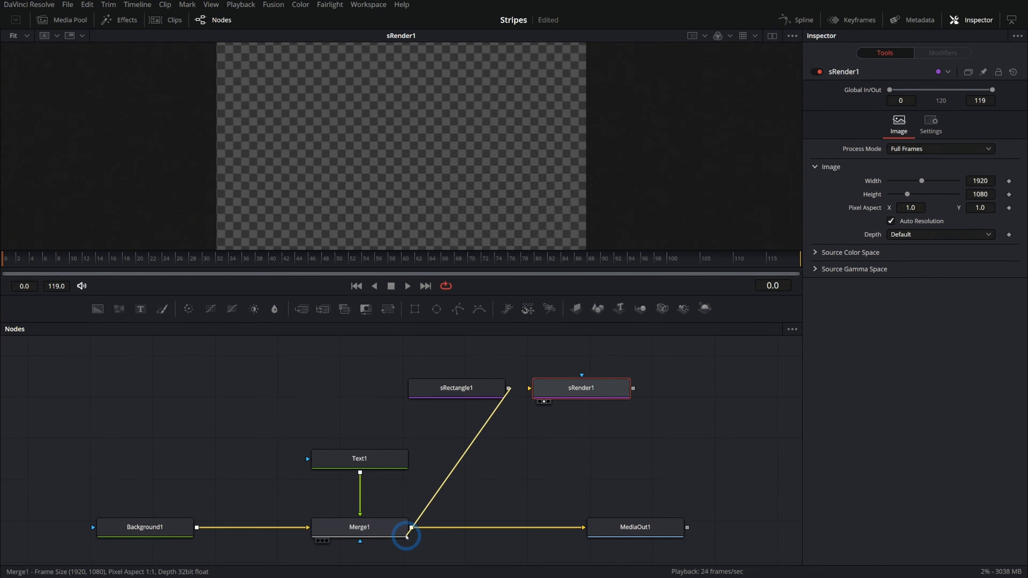
pyautogui.click(456, 388)
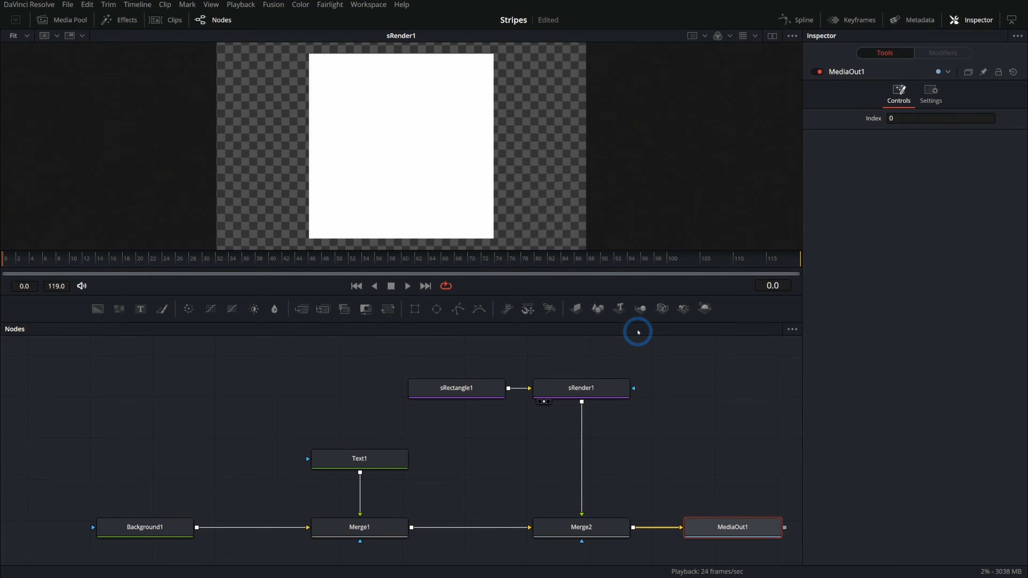
pyautogui.click(582, 388)
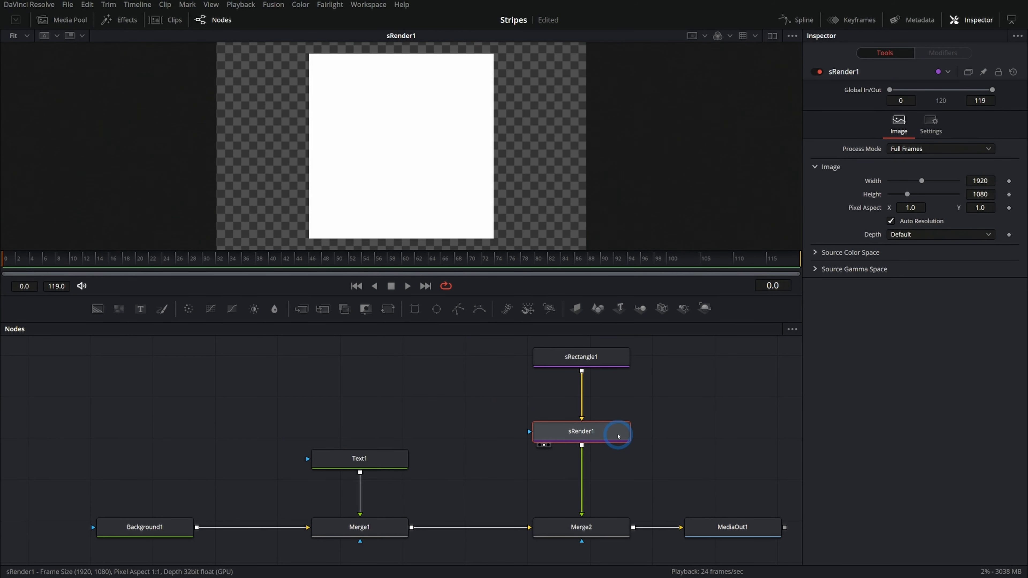
# - Stretch the rectangle into a tilted bar at the left edge and sDuplicate it into 20 stripes across the frame
pyautogui.click(579, 357)
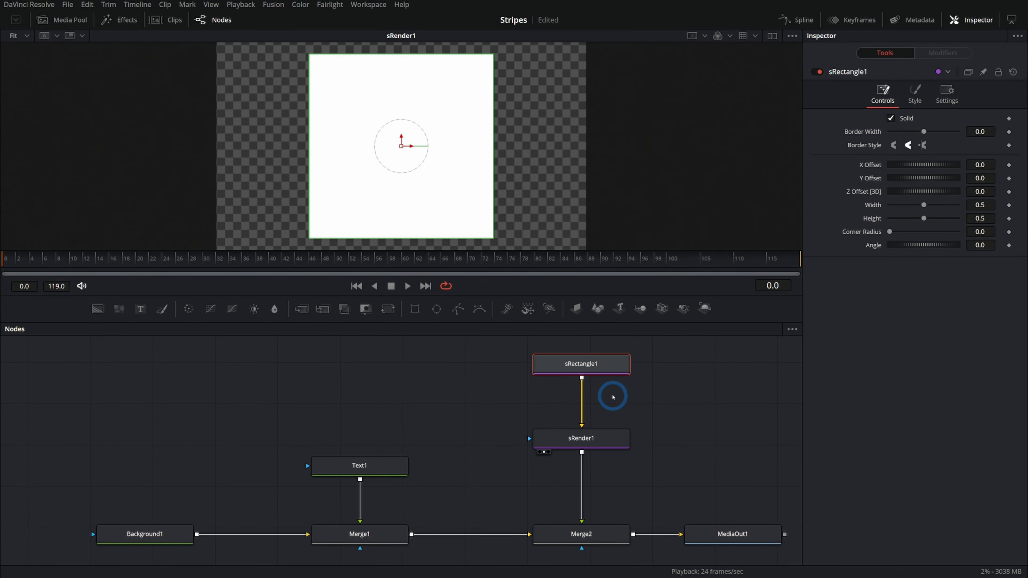
pyautogui.moveTo(924, 204); pyautogui.dragTo(911, 205)
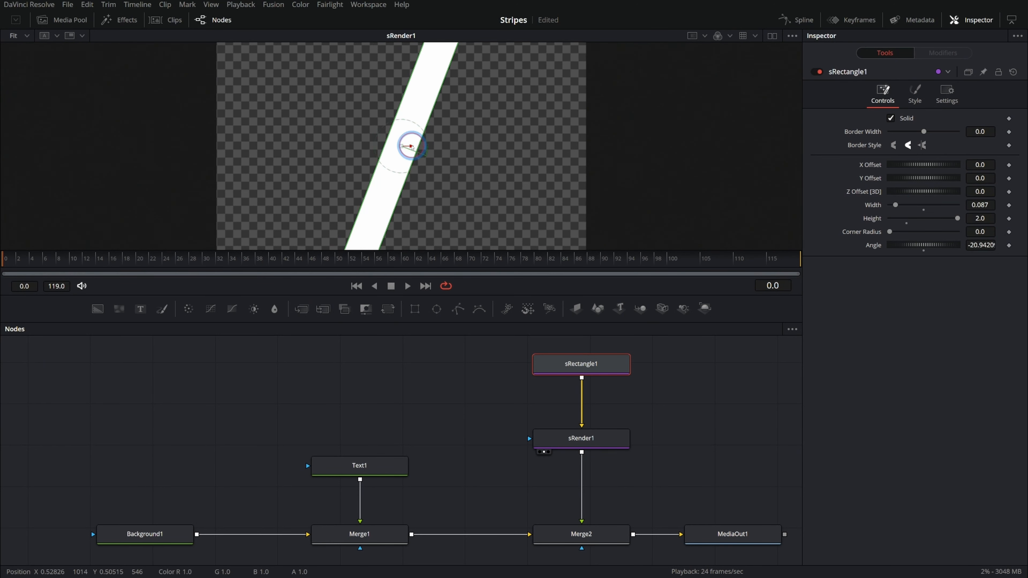
pyautogui.moveTo(410, 144); pyautogui.dragTo(223, 144)
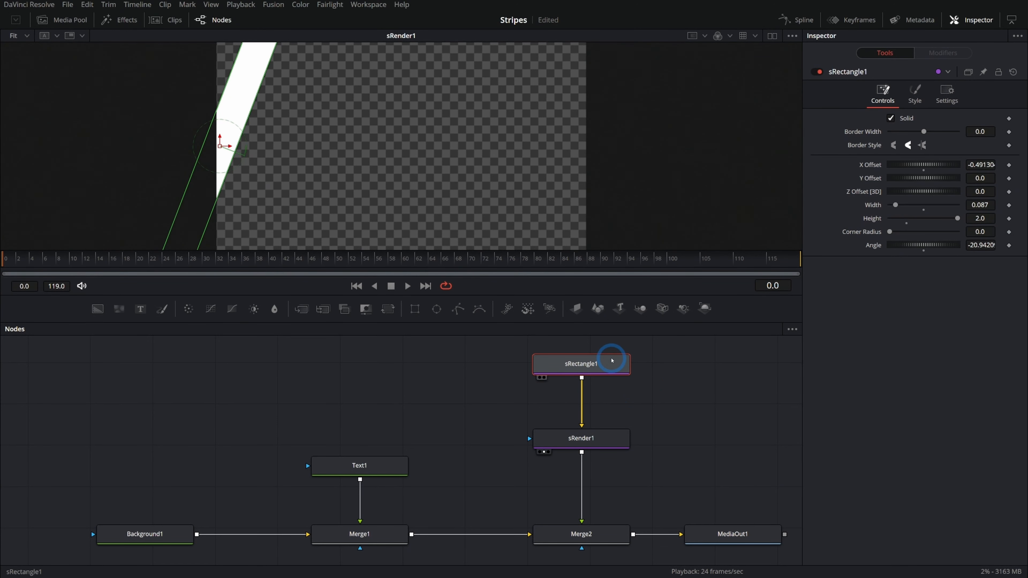
pyautogui.write('SU')
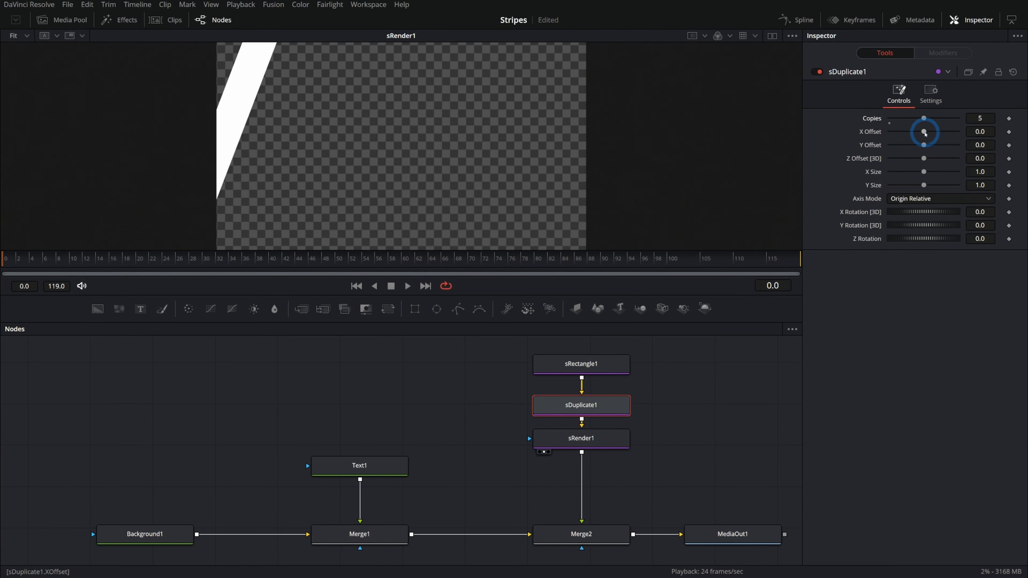
pyautogui.moveTo(924, 131); pyautogui.dragTo(931, 131)
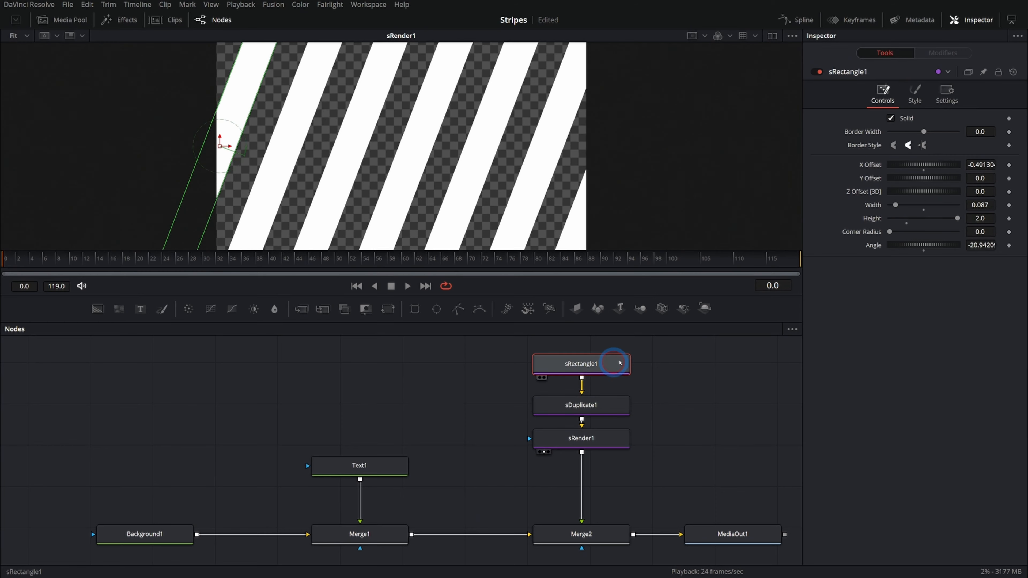
# - Thin the stripe width further and shift the whole pattern further left
pyautogui.click(979, 205)
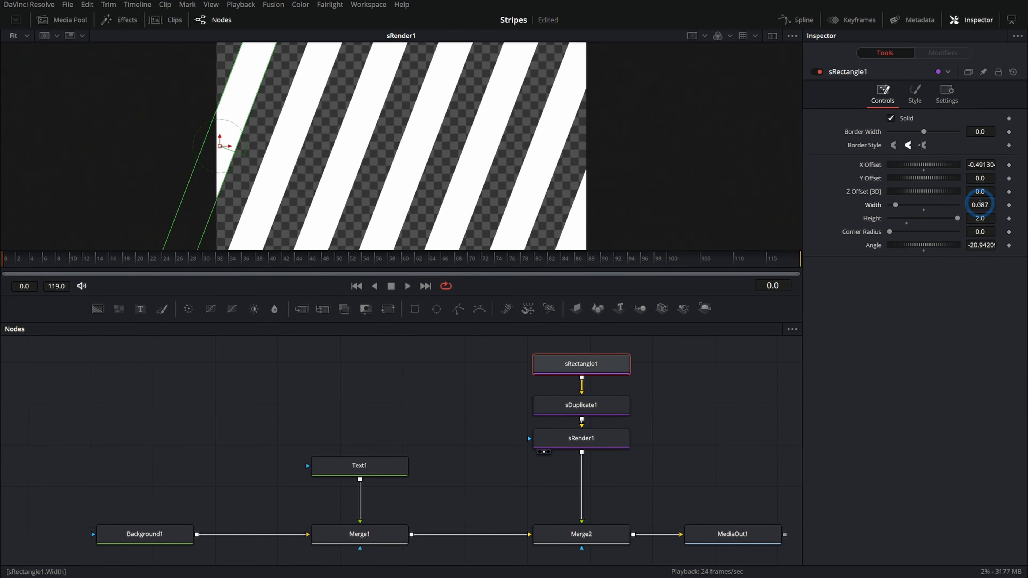
pyautogui.click(580, 405)
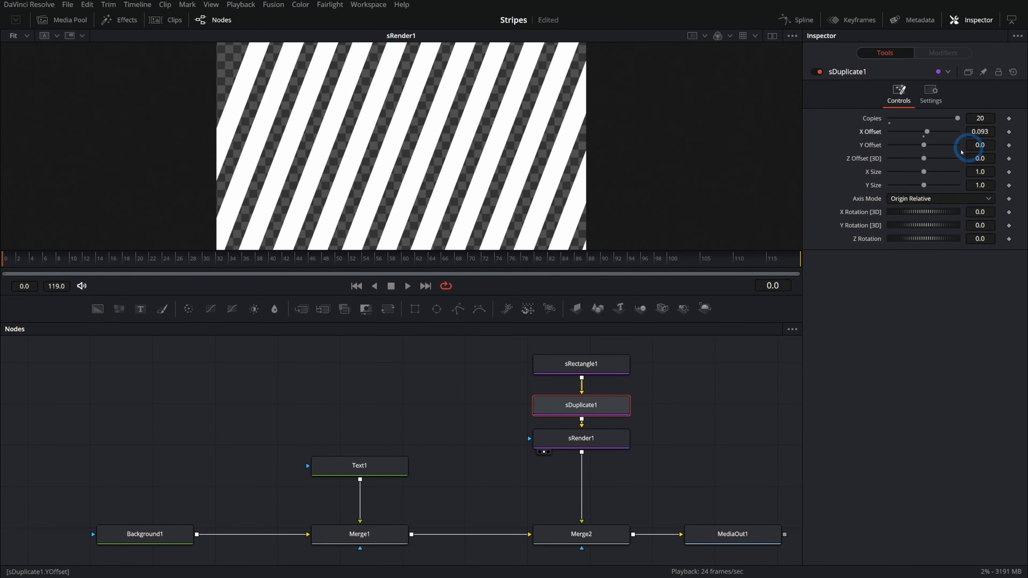
pyautogui.click(581, 364)
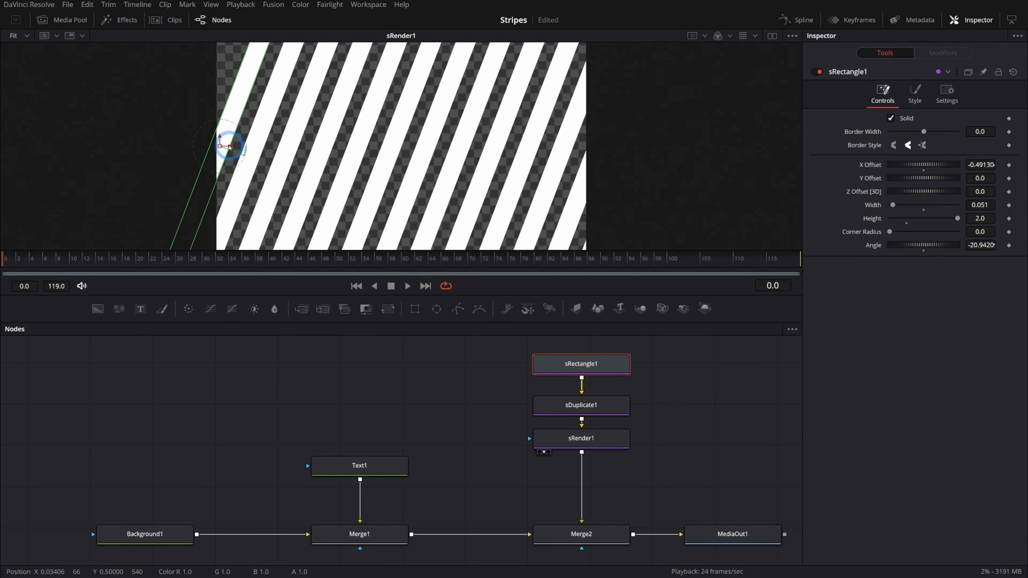
pyautogui.moveTo(230, 144); pyautogui.dragTo(169, 145)
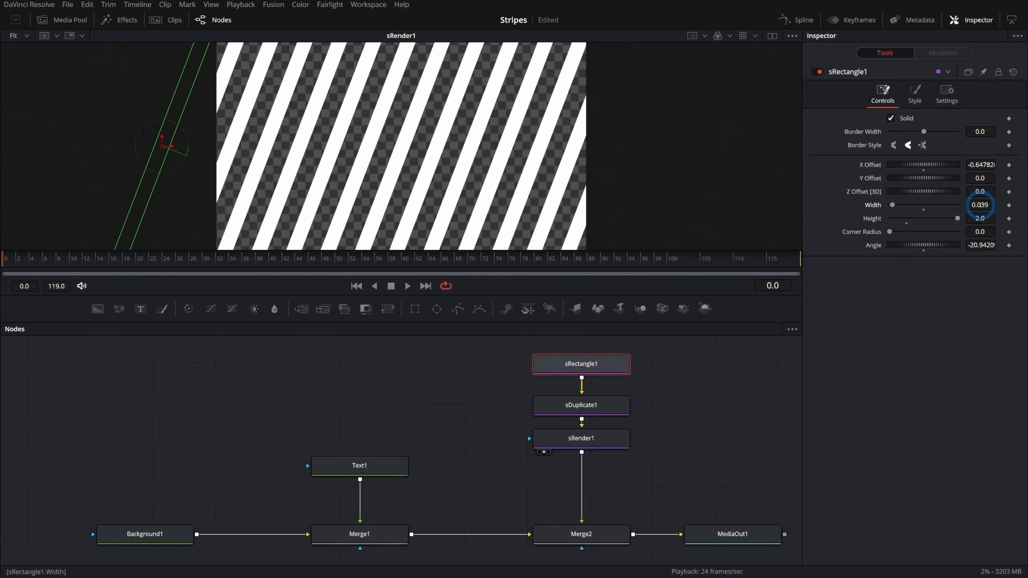
pyautogui.click(914, 91)
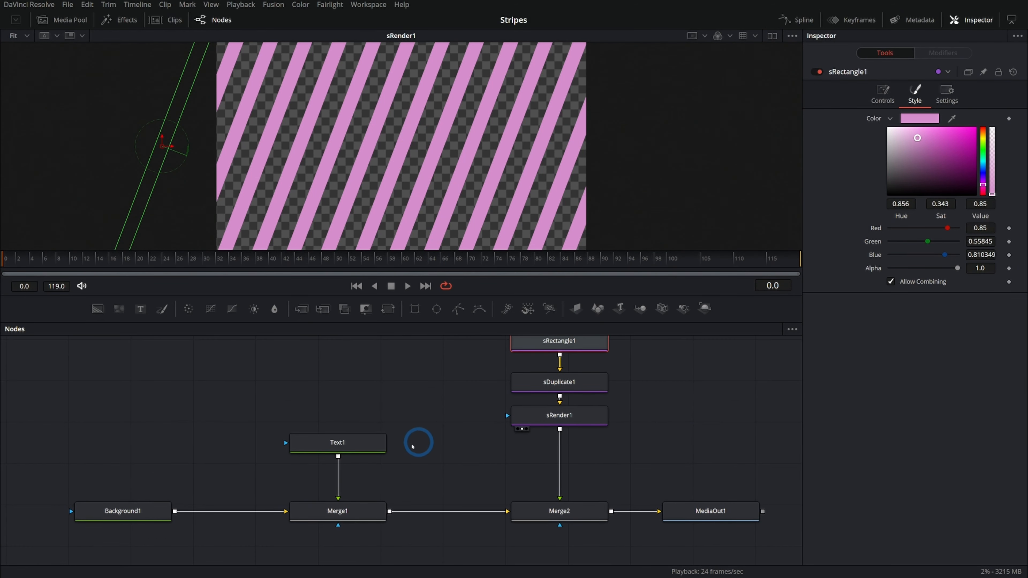
# - Colour the title pink, lower Merge2 Blend for semi-transparent stripes and steepen the sRectangle1 angle
pyautogui.moveTo(337, 455); pyautogui.dragTo(528, 541)
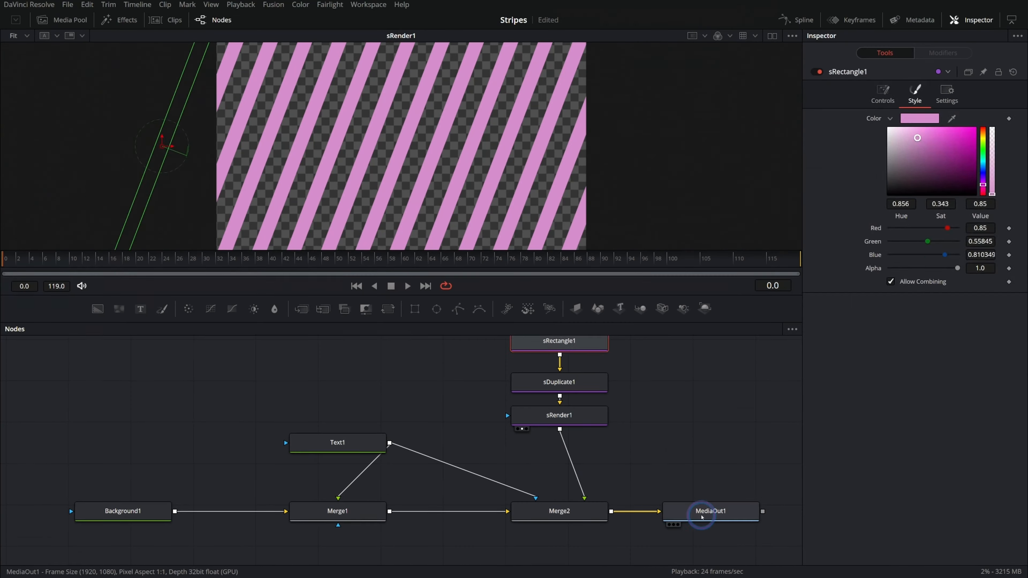
pyautogui.click(711, 511)
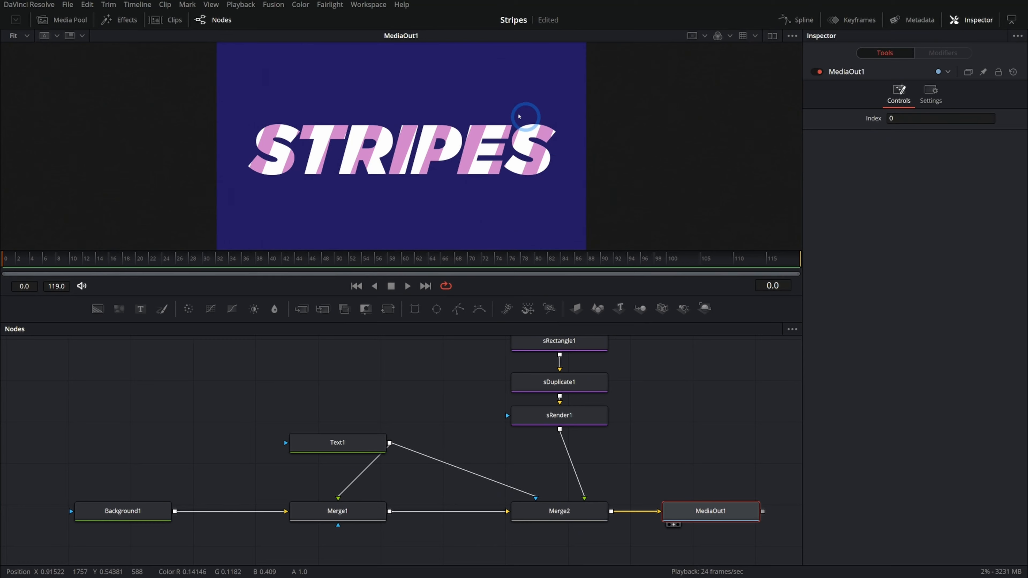
pyautogui.click(336, 442)
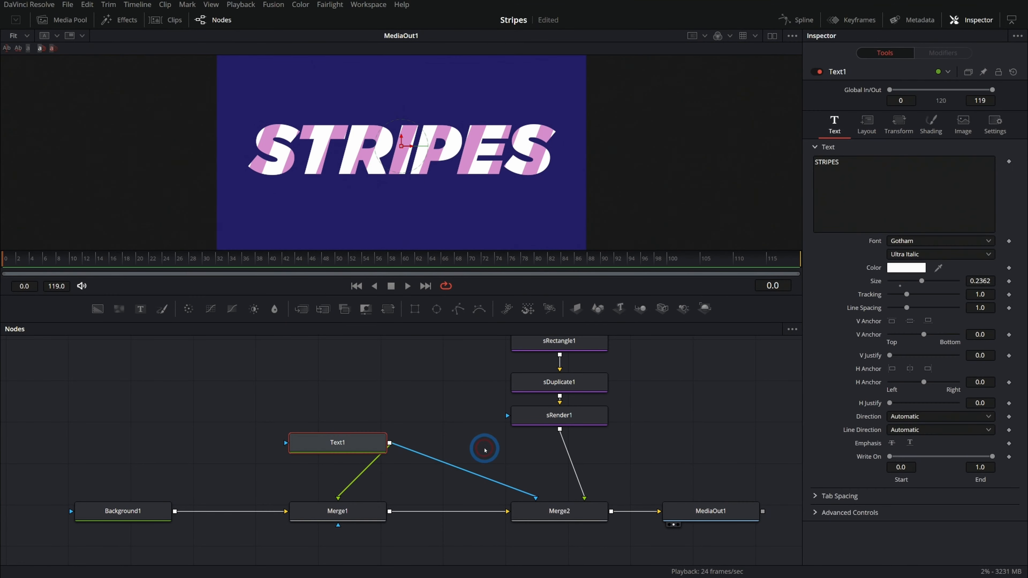
pyautogui.click(906, 268)
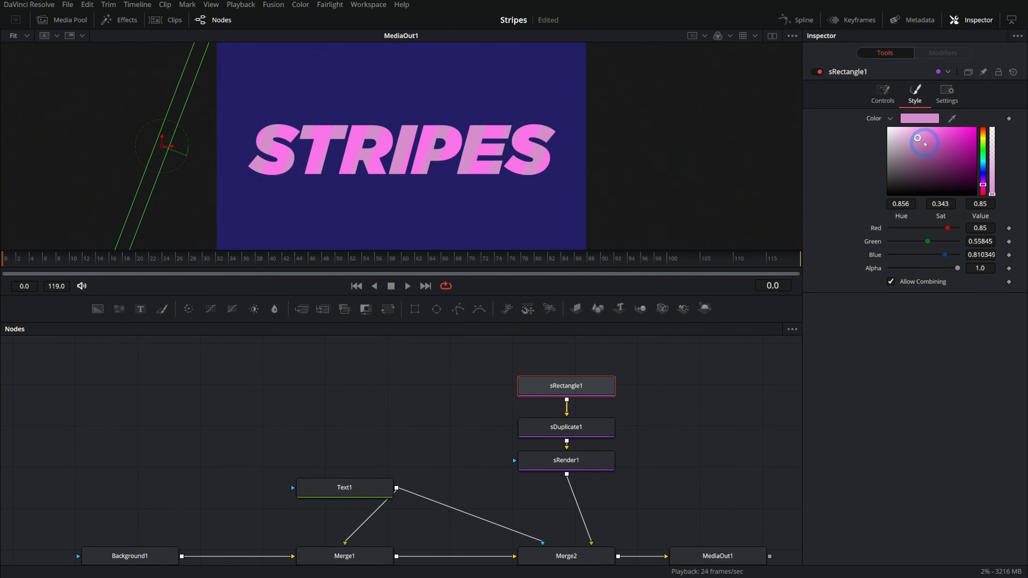
pyautogui.moveTo(917, 139); pyautogui.dragTo(949, 159)
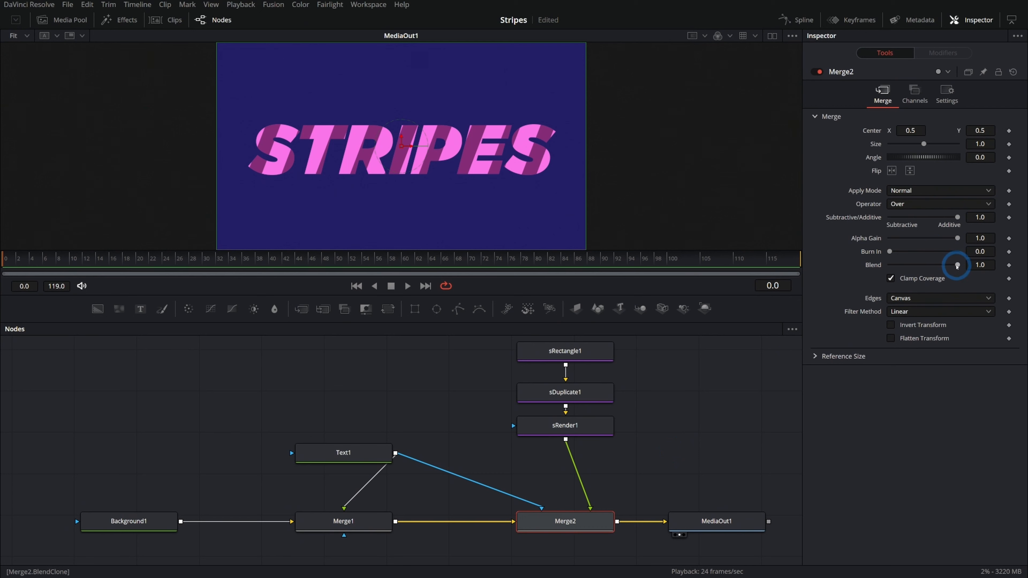
pyautogui.moveTo(957, 265); pyautogui.dragTo(929, 265)
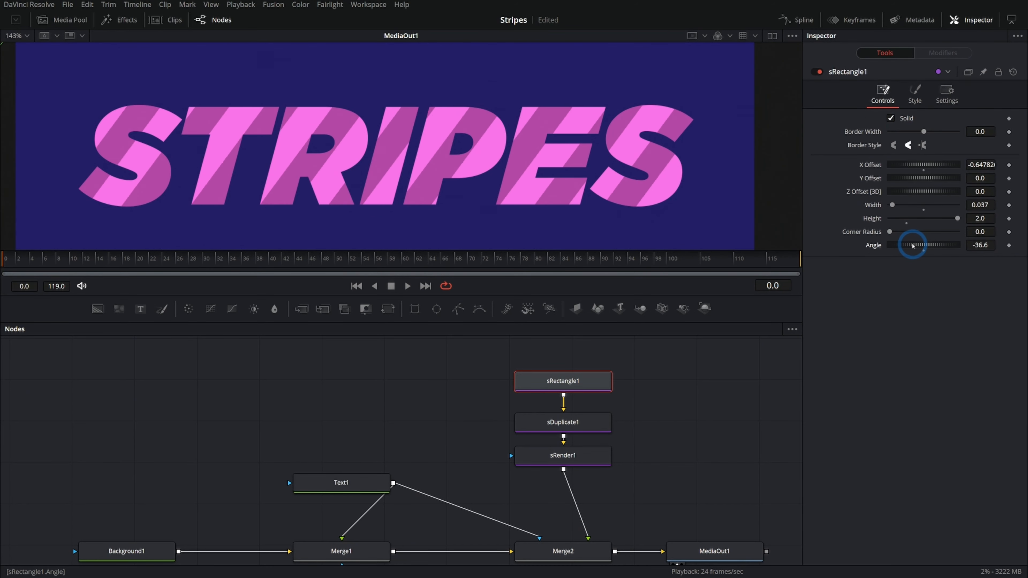
pyautogui.moveTo(925, 244); pyautogui.dragTo(908, 245)
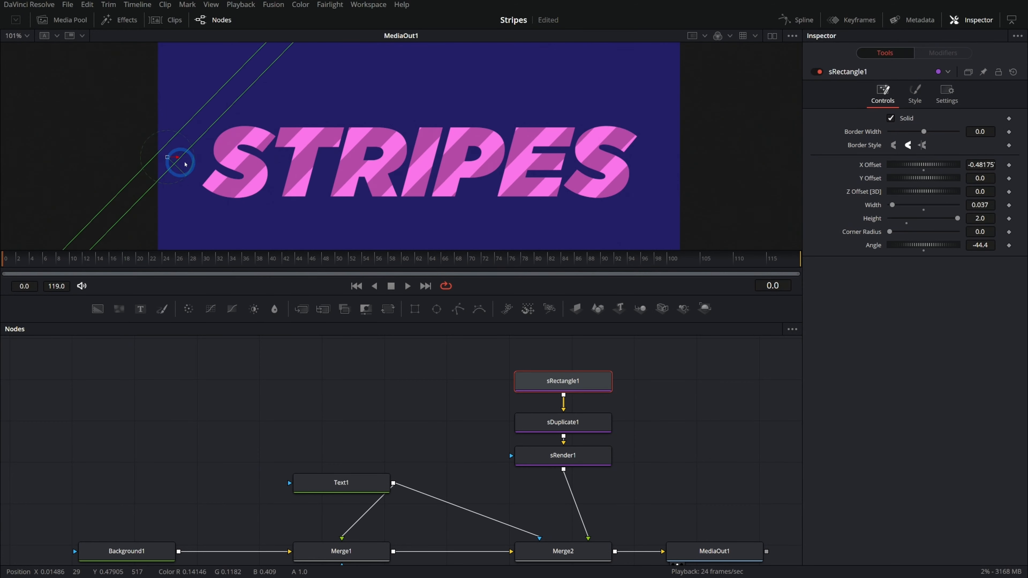
# - Shift the stripe pattern sideways and keyframe its X Offset at frame 119 so it slides through the title
pyautogui.moveTo(177, 164); pyautogui.dragTo(268, 162)
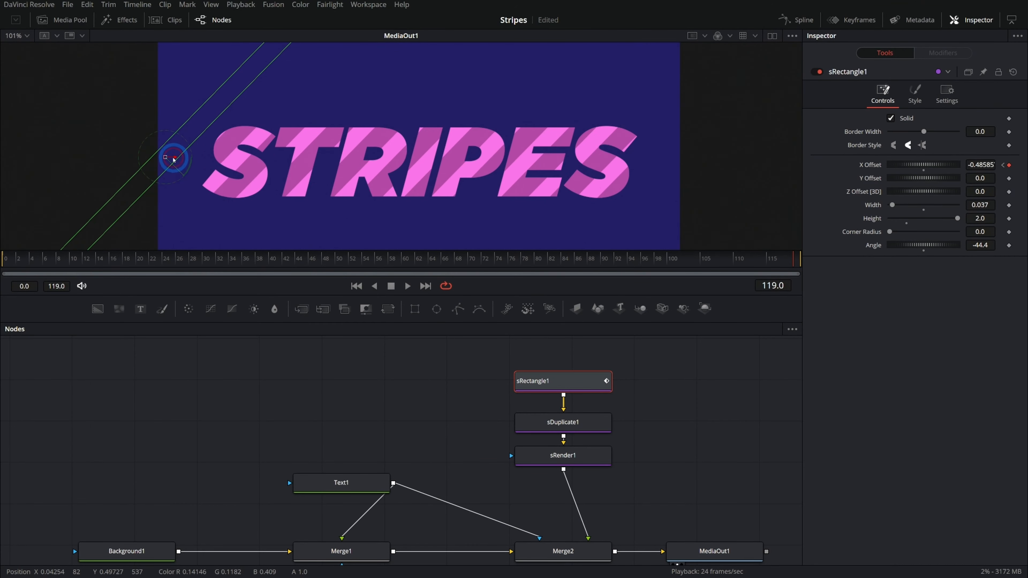
pyautogui.click(373, 285)
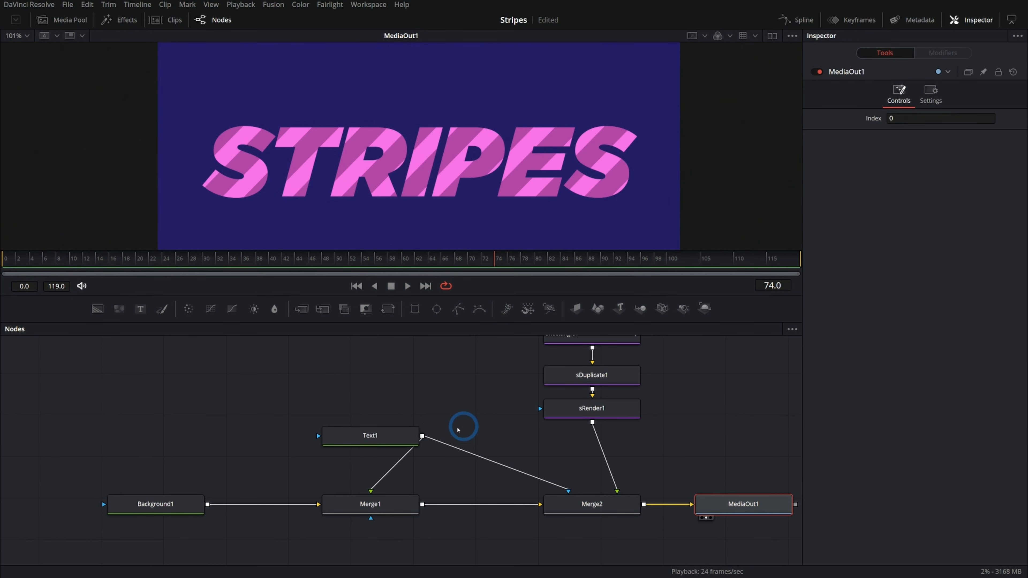
# - Paste an instance of Text1, wire it into a new Merge3 over Background1 and go to its Shading settings
pyautogui.click(370, 436)
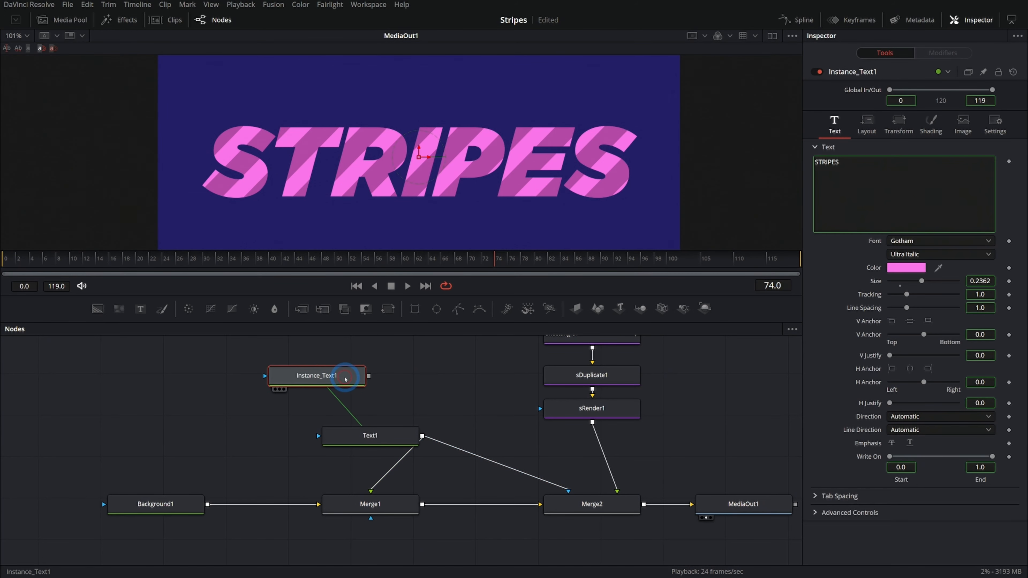
pyautogui.moveTo(317, 376); pyautogui.dragTo(325, 411)
pyautogui.write('1')
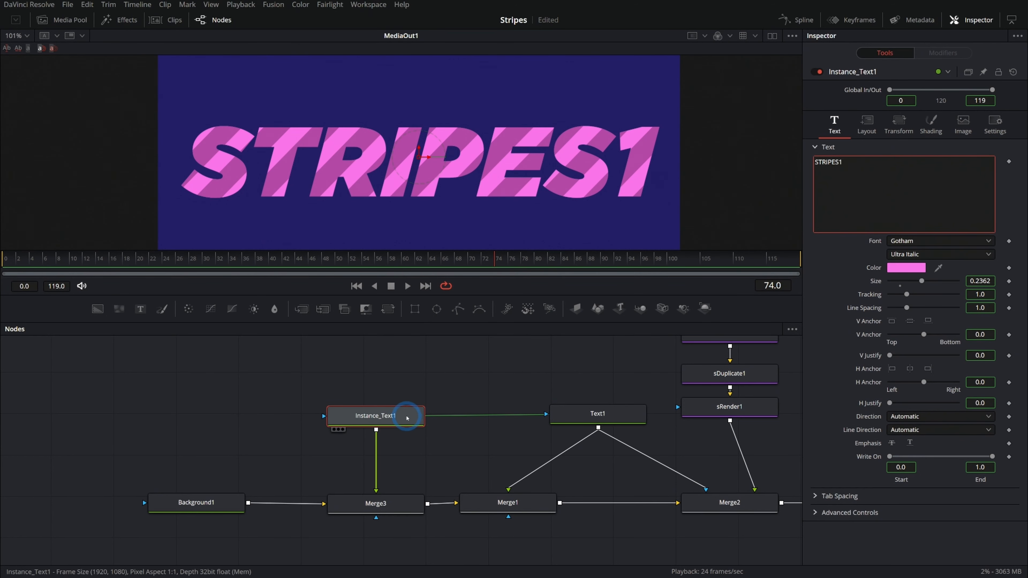
pyautogui.click(508, 502)
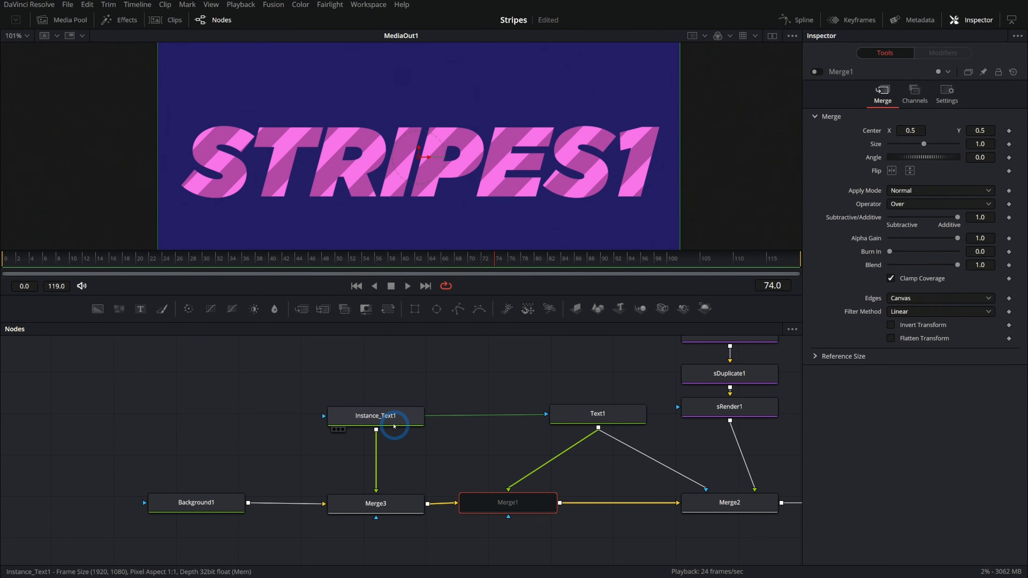
pyautogui.click(729, 503)
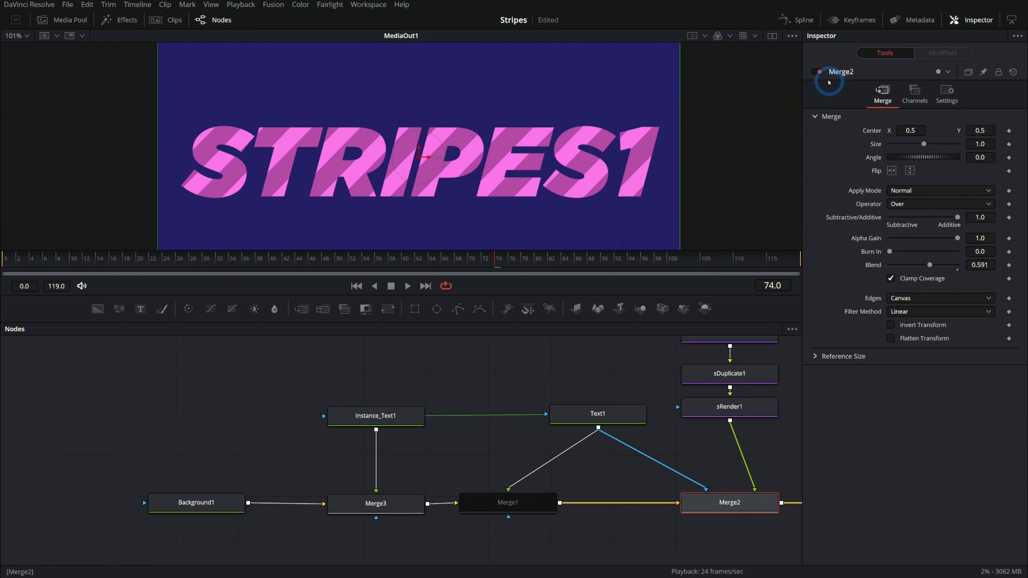
pyautogui.click(375, 415)
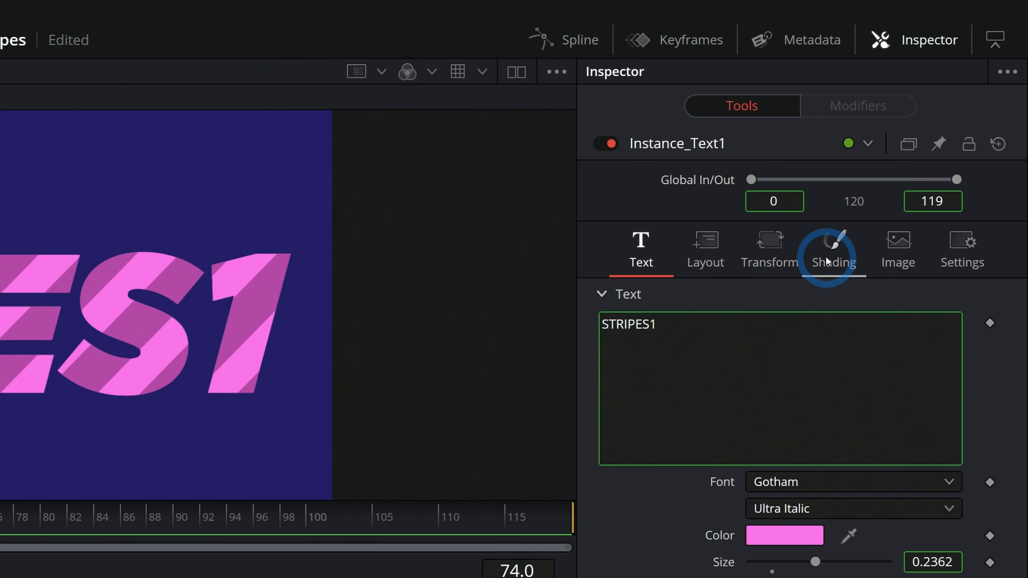
pyautogui.click(834, 249)
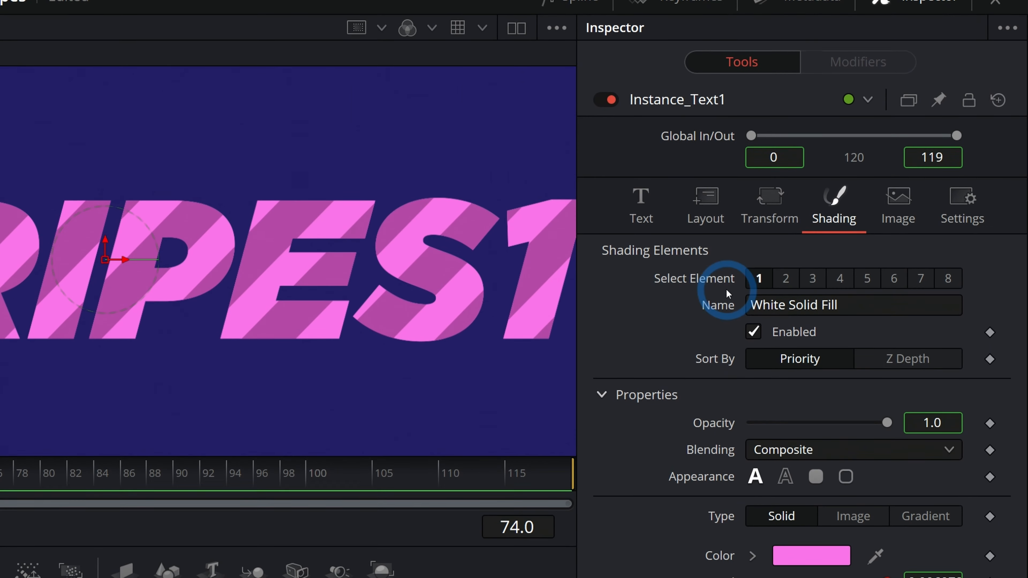
# - De-instance shading element 2 on Instance_Text1 and enable it, giving the copy a red outline
pyautogui.click(786, 284)
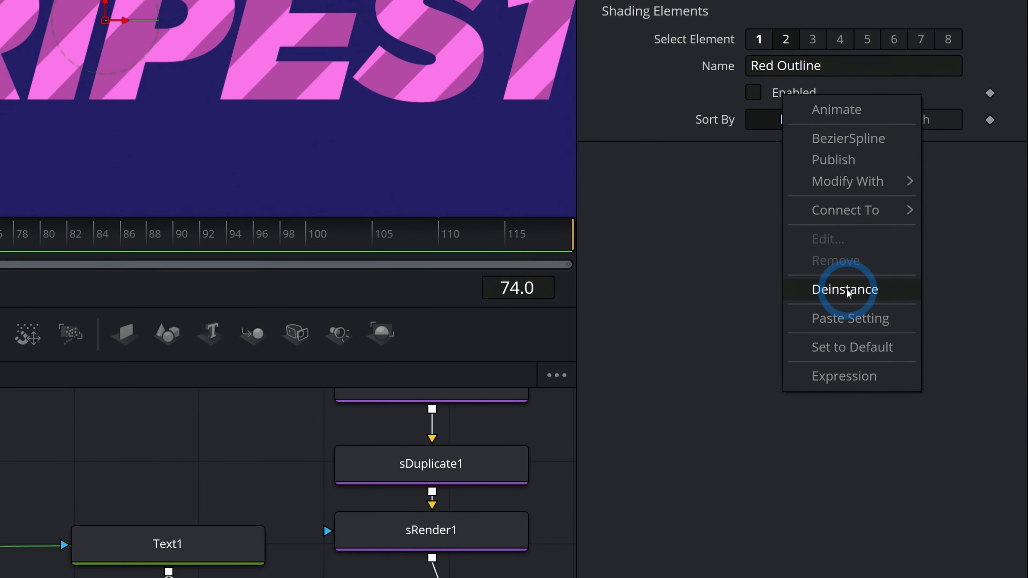
pyautogui.click(845, 289)
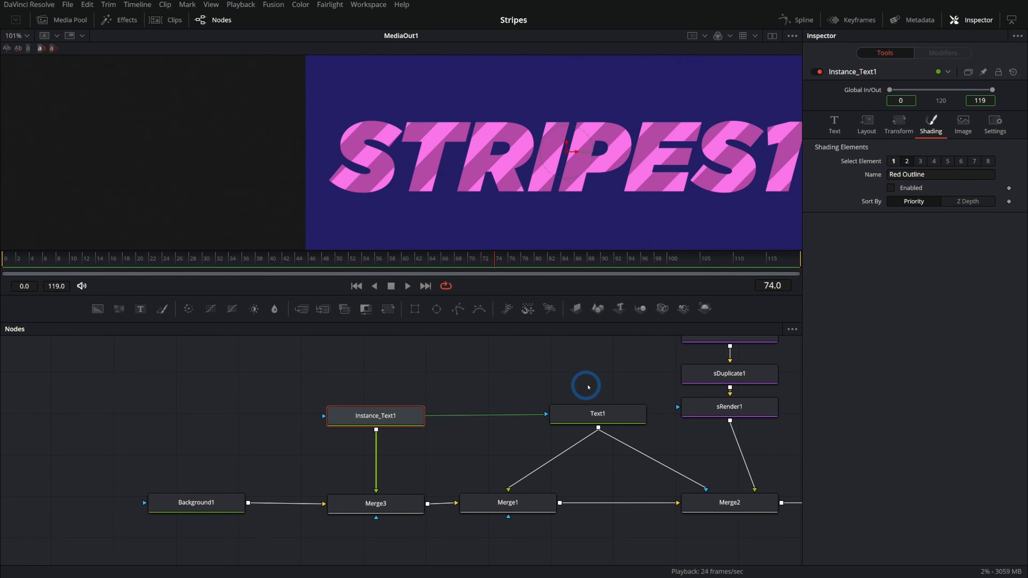
pyautogui.click(891, 188)
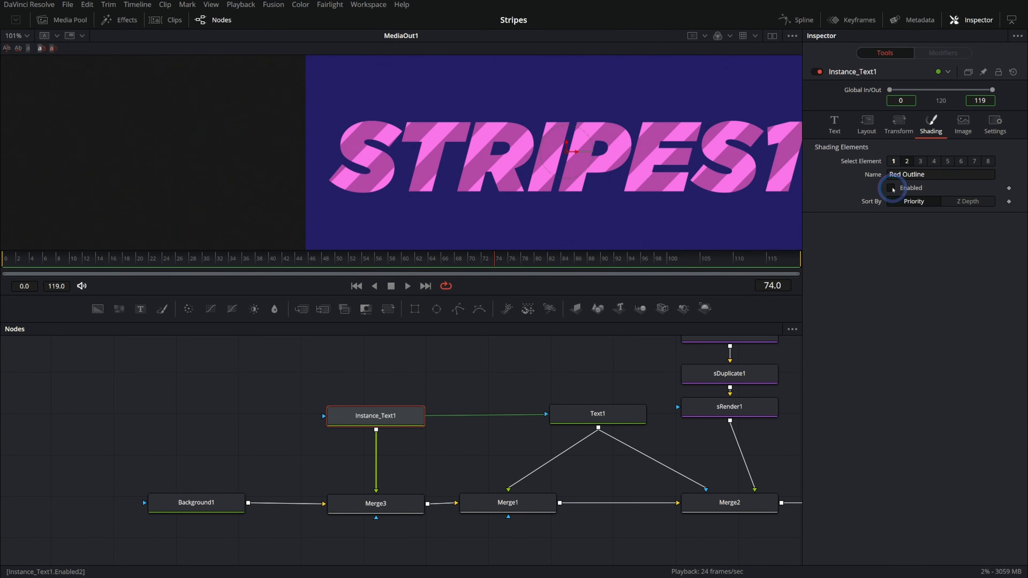
pyautogui.click(891, 188)
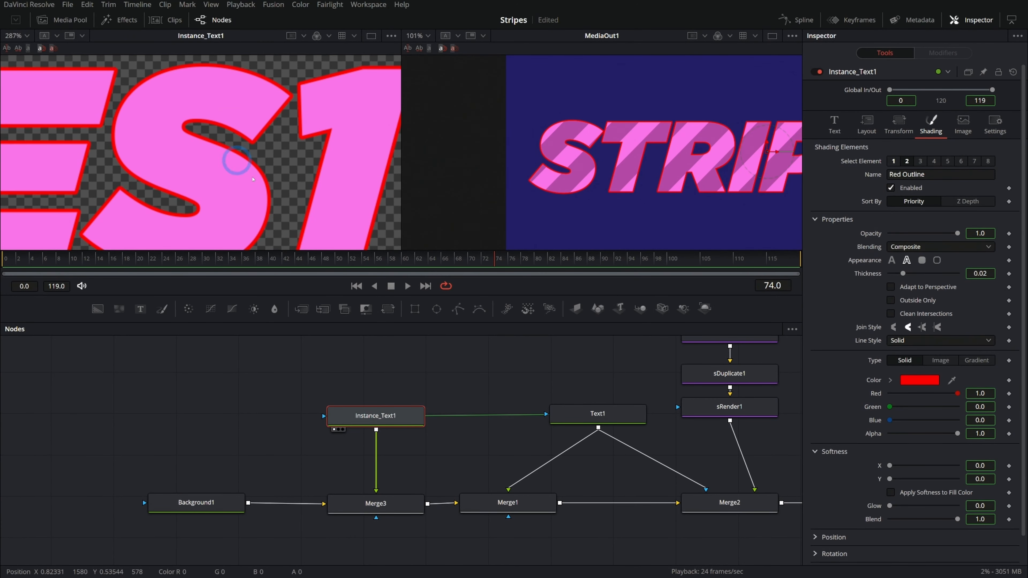
# - Make the copy's outline white and thicker, rewire Text1 and Merge3 into Merge2 and remove Merge1
pyautogui.click(596, 414)
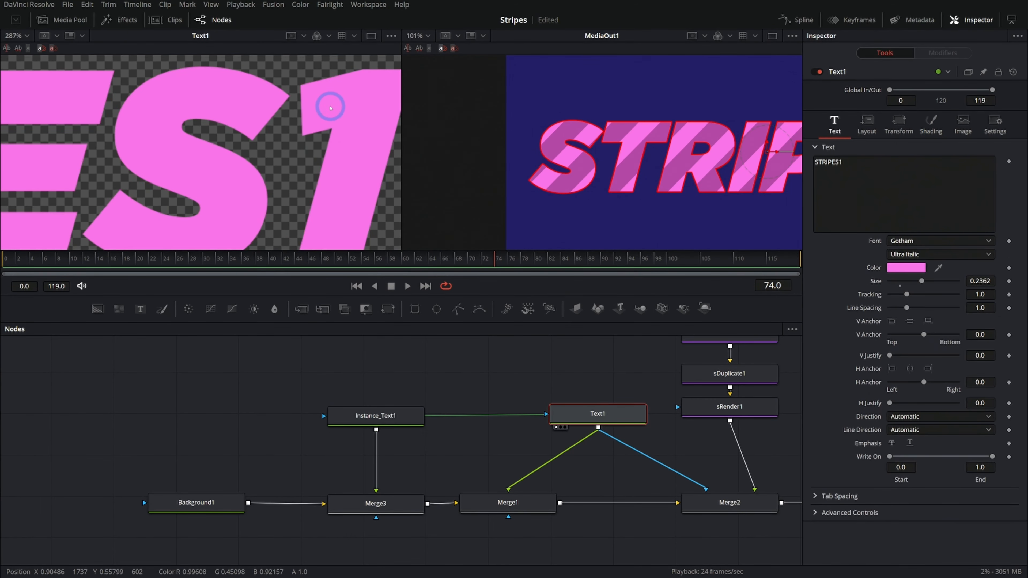
pyautogui.moveTo(353, 116)
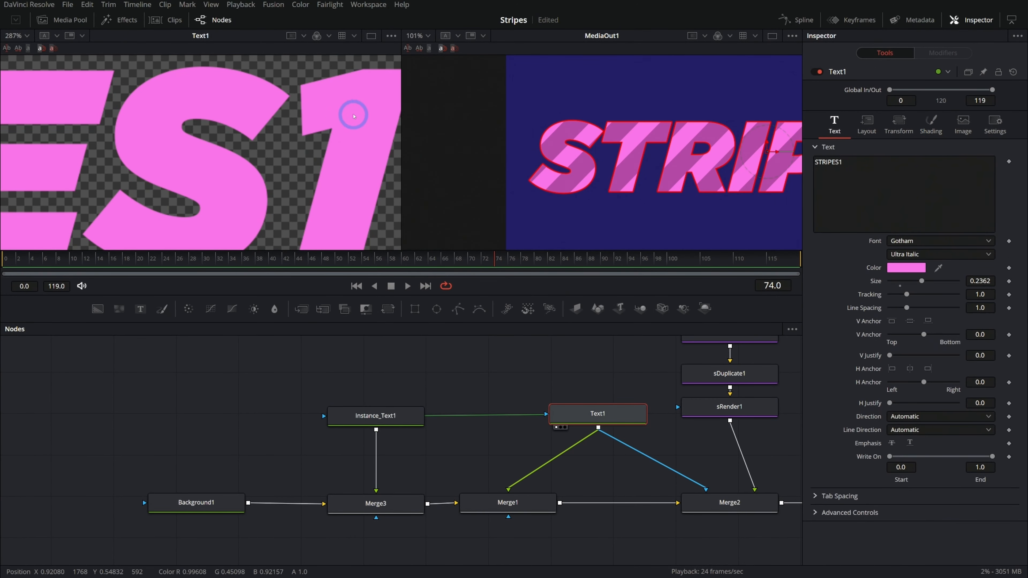
pyautogui.click(375, 415)
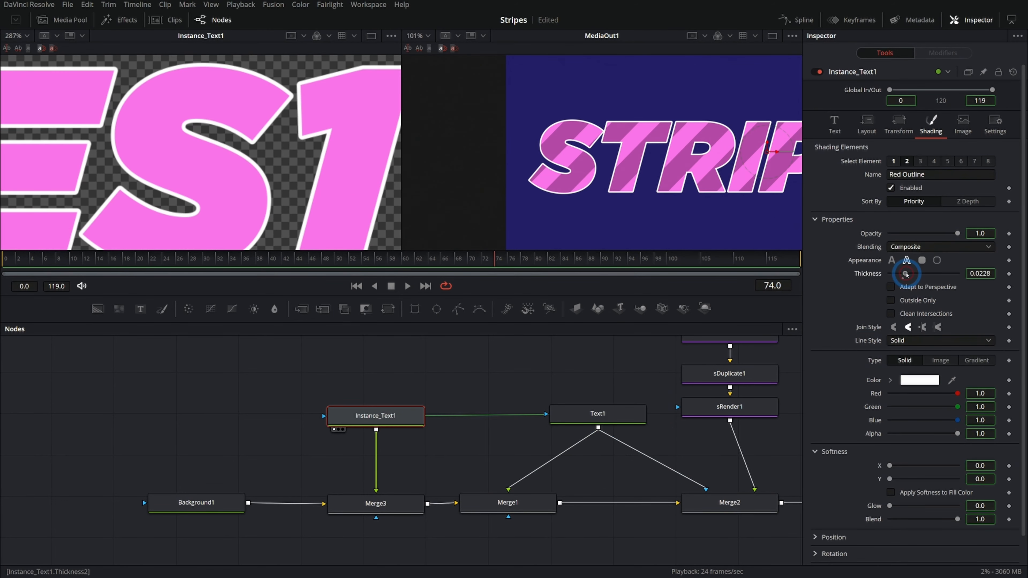
pyautogui.moveTo(908, 273); pyautogui.dragTo(914, 273)
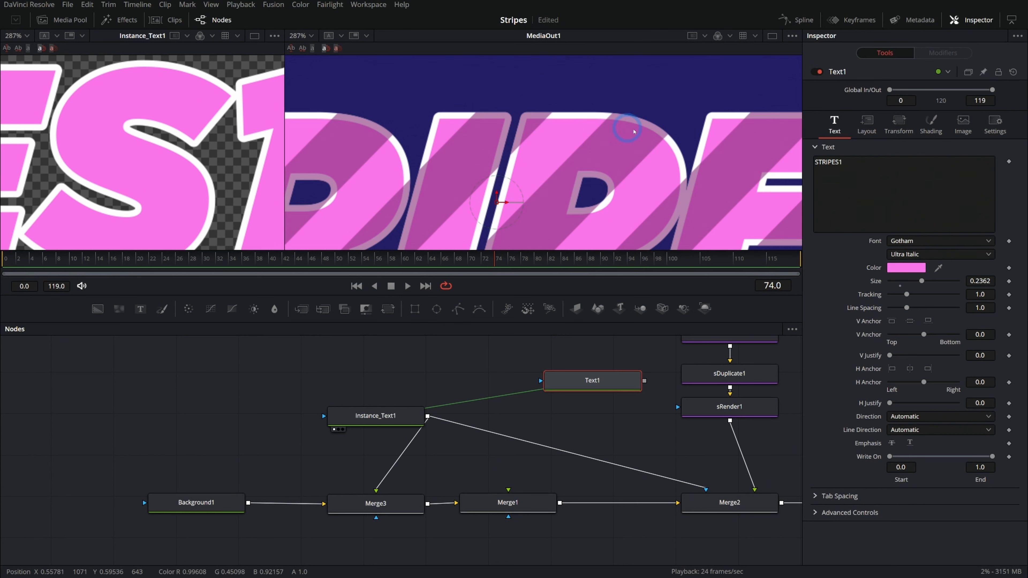
pyautogui.moveTo(592, 380); pyautogui.dragTo(581, 404)
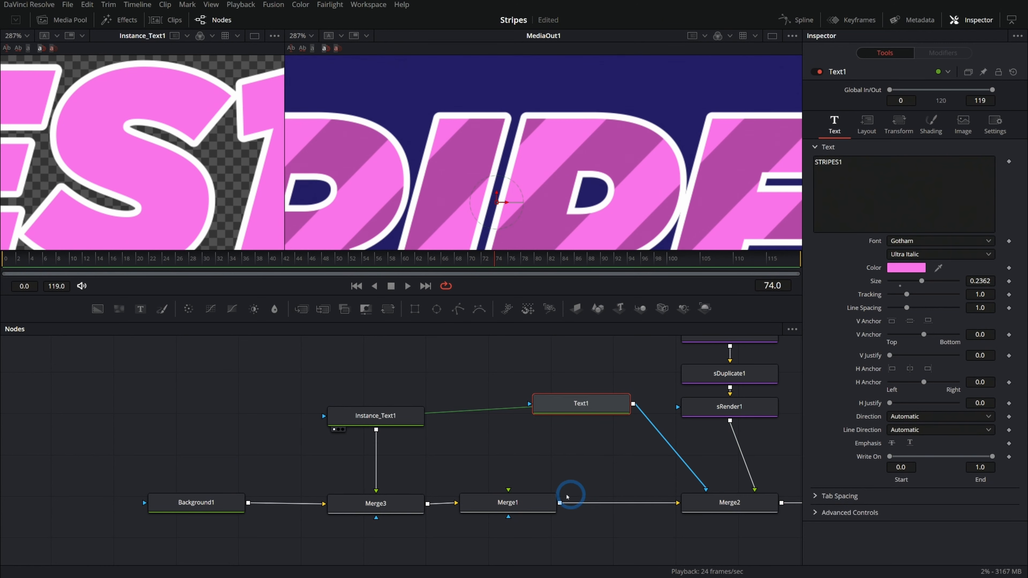
pyautogui.click(376, 503)
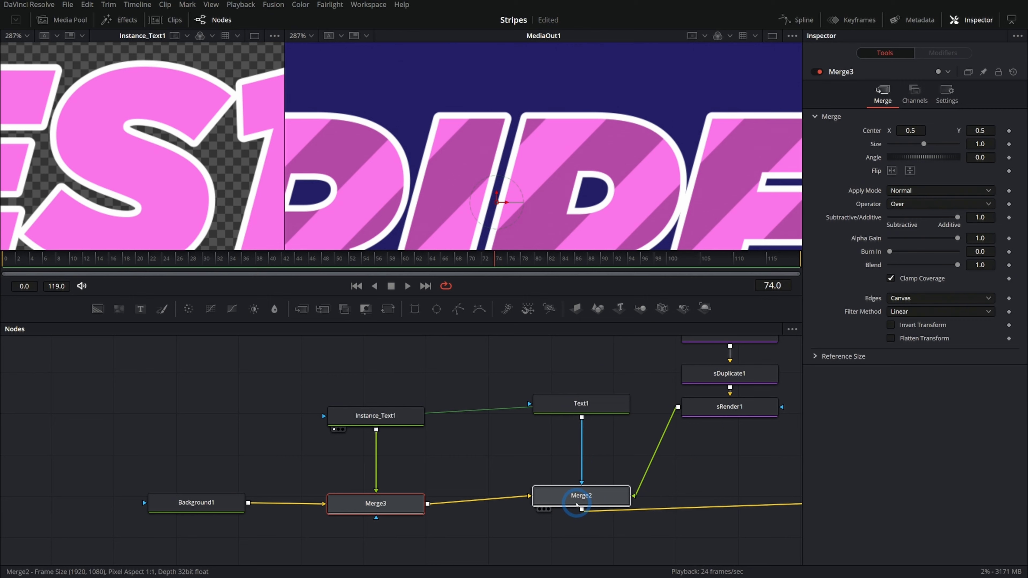
# - Rename the text nodes Text_Fill and Text_w_Stroke, restore the outlined copy's wording to STRIPES, and play back
pyautogui.doubleClick(581, 404)
pyautogui.write('Text_w')
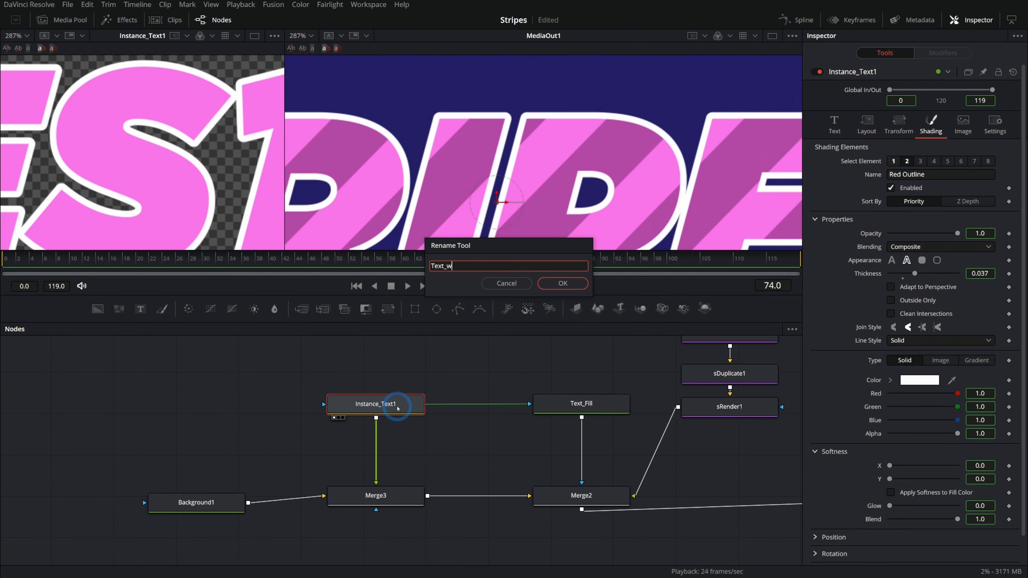
pyautogui.click(561, 283)
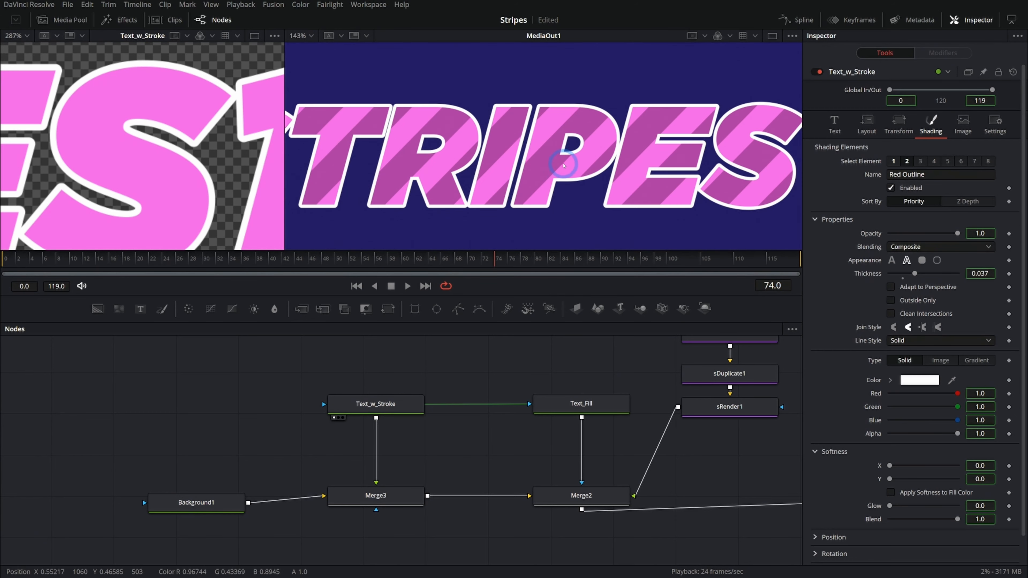
pyautogui.click(835, 123)
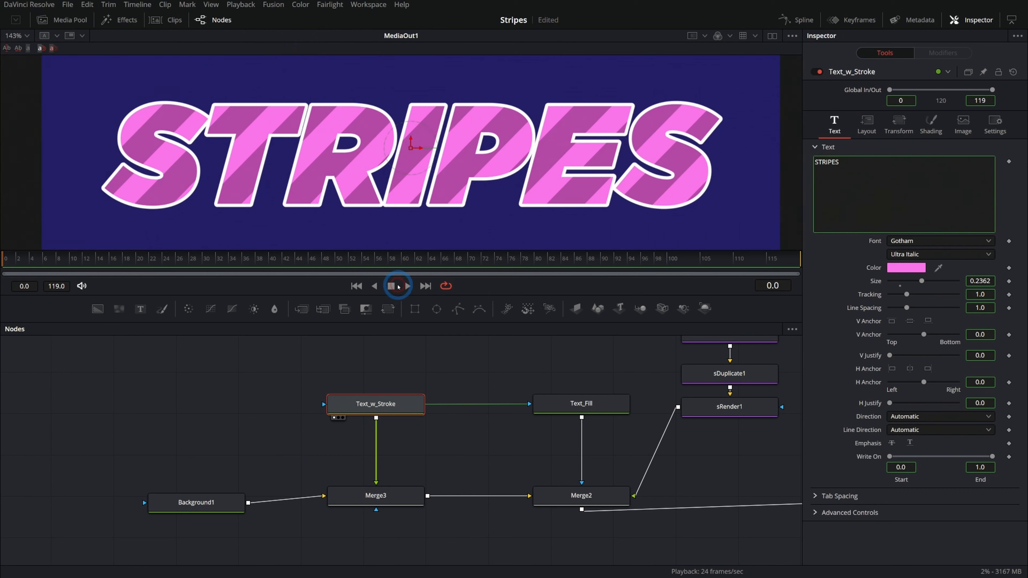
pyautogui.click(580, 495)
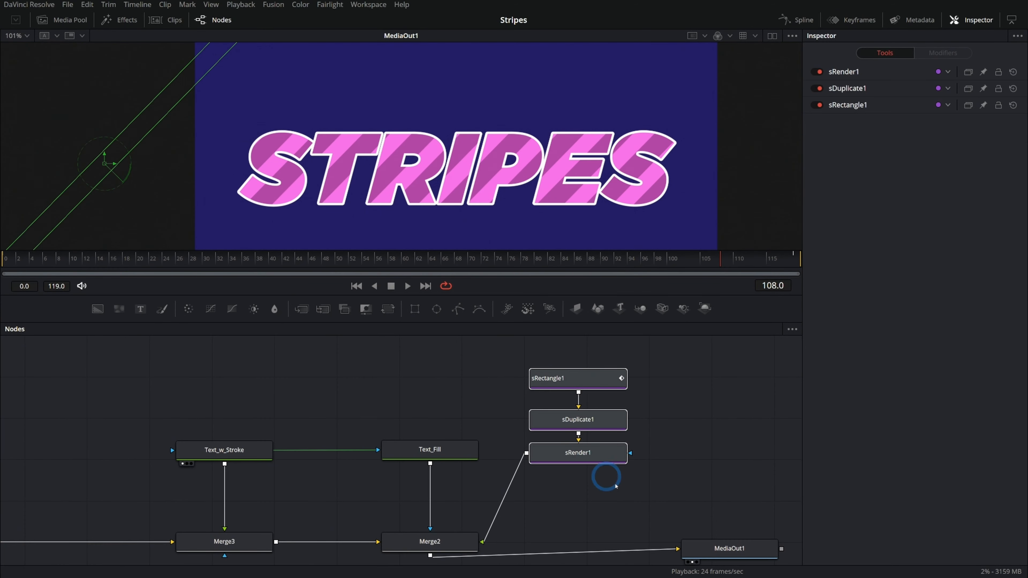
pyautogui.moveTo(286, 417)
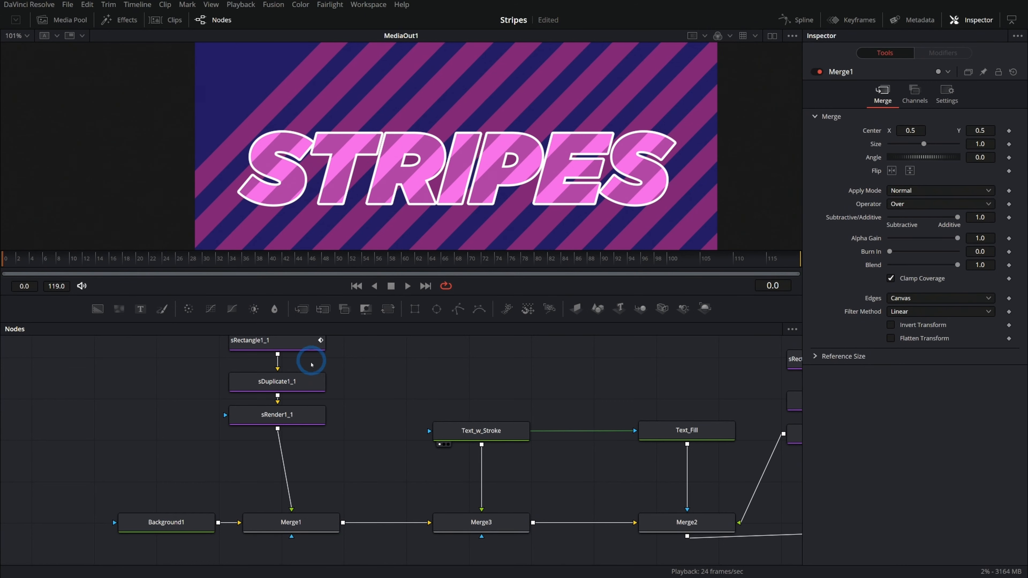
# - Shift and re-angle sRectangle1_1's background stripes the other way and recolour them pale blue
pyautogui.click(276, 341)
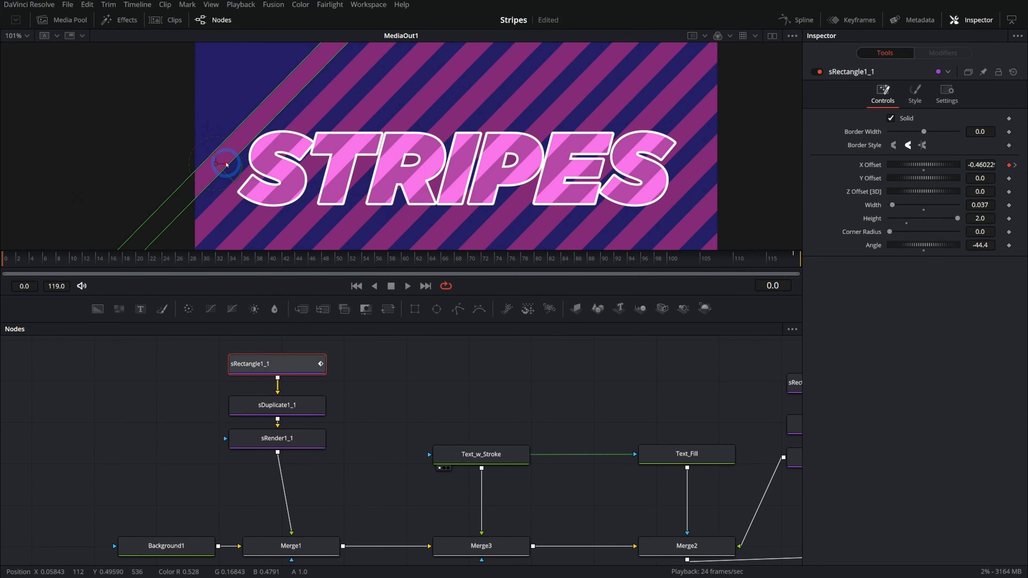
pyautogui.moveTo(226, 164); pyautogui.dragTo(99, 163)
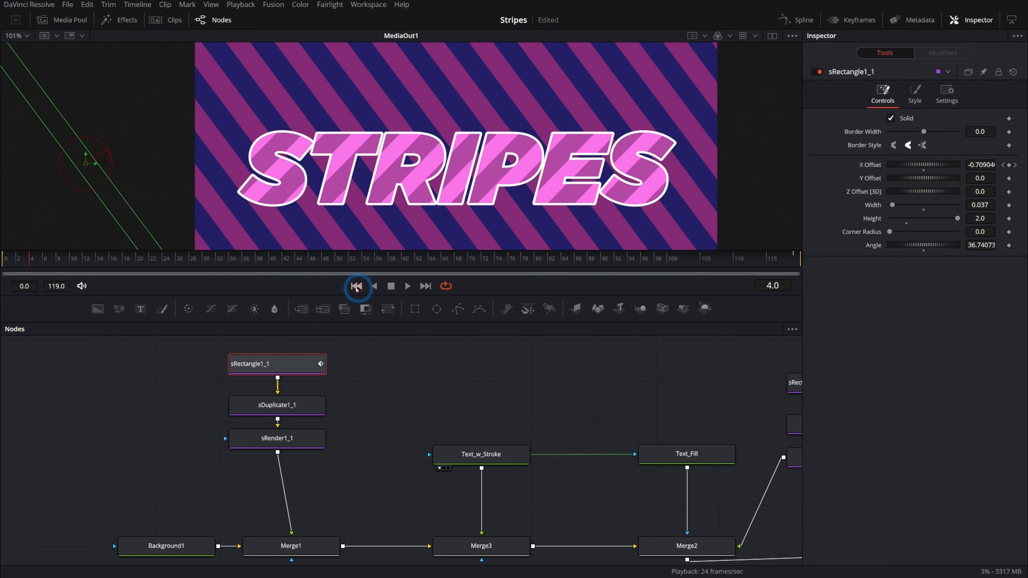
pyautogui.click(481, 455)
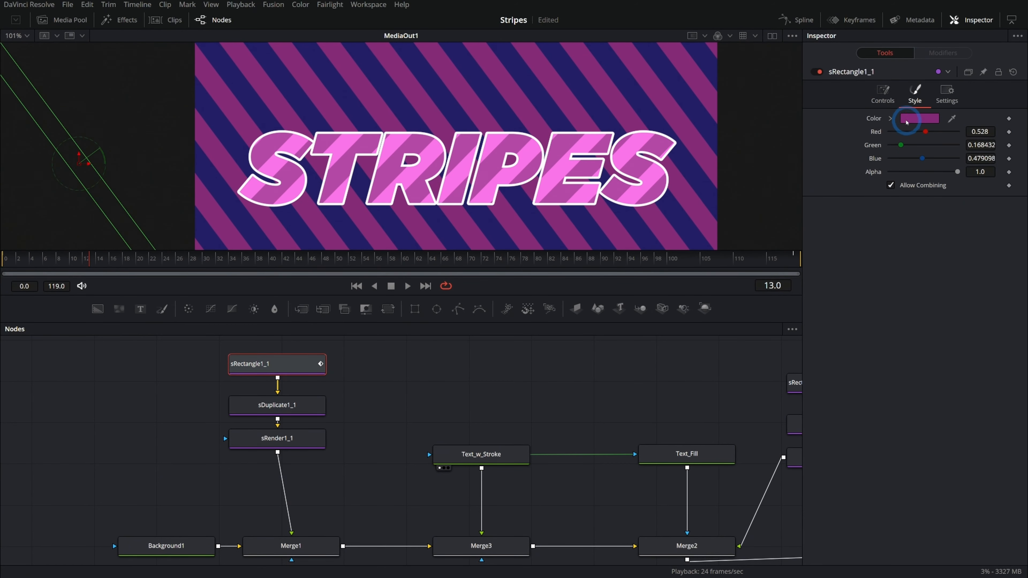
pyautogui.click(919, 118)
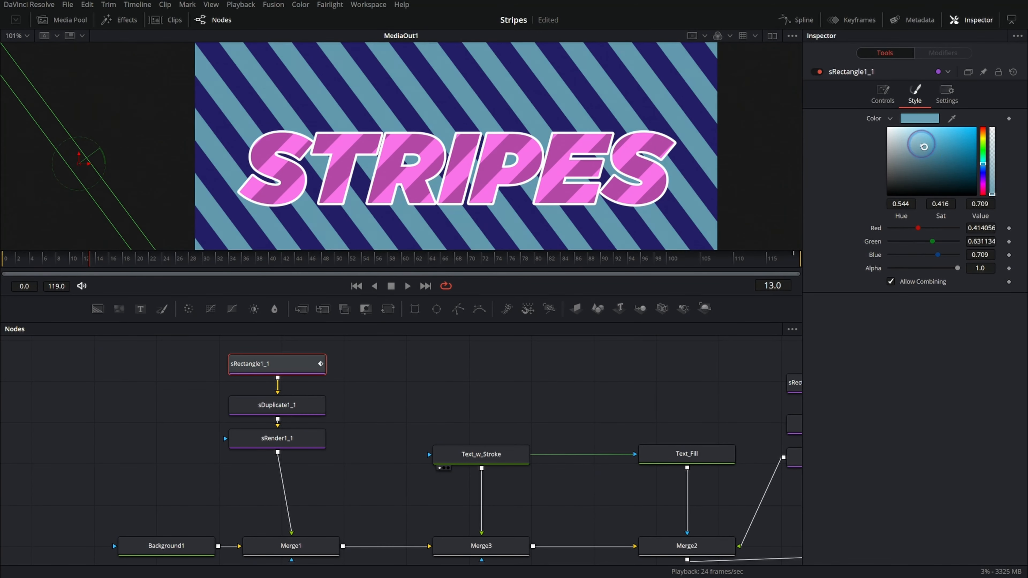
pyautogui.click(290, 545)
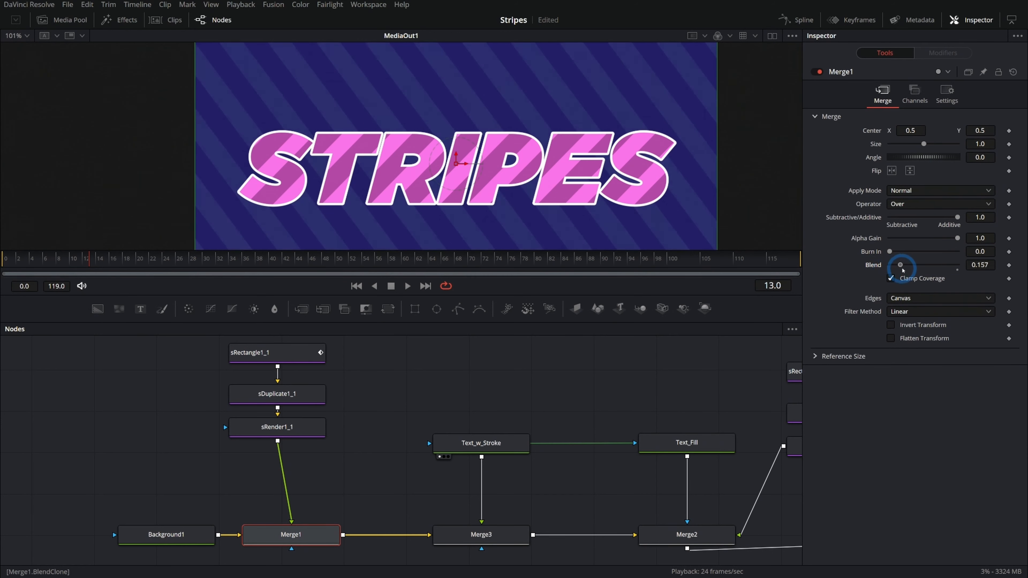
# - Lower Merge1's Blend to about 0.26 so the pale stripes fade into the dark blue, then preview
pyautogui.moveTo(900, 265); pyautogui.dragTo(908, 265)
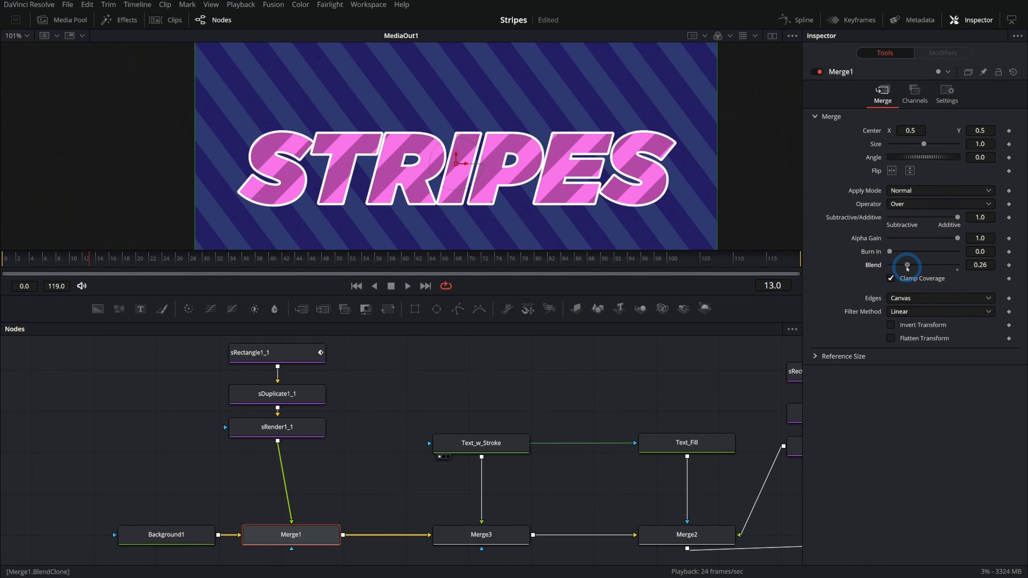
pyautogui.click(481, 534)
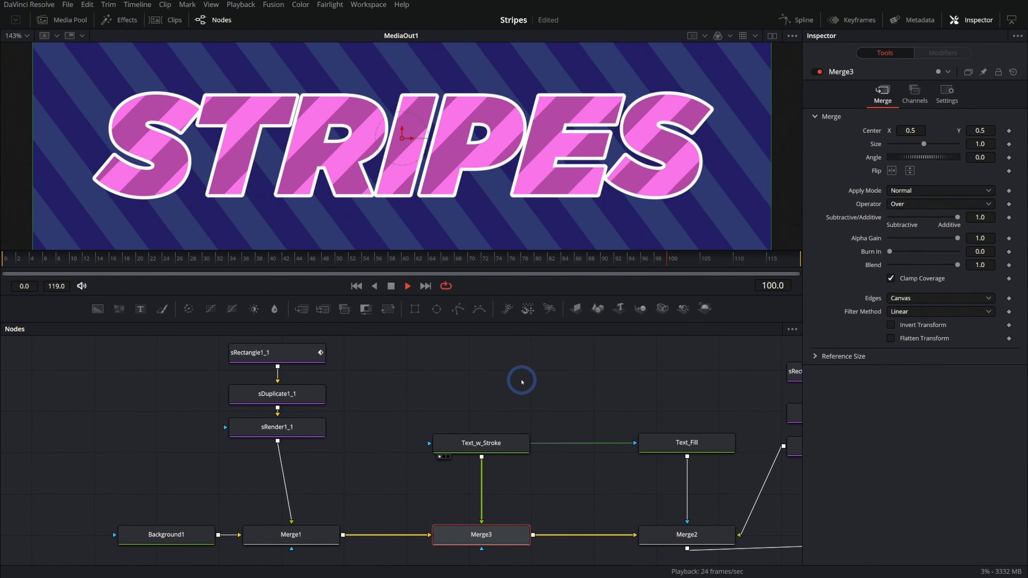
pyautogui.click(390, 286)
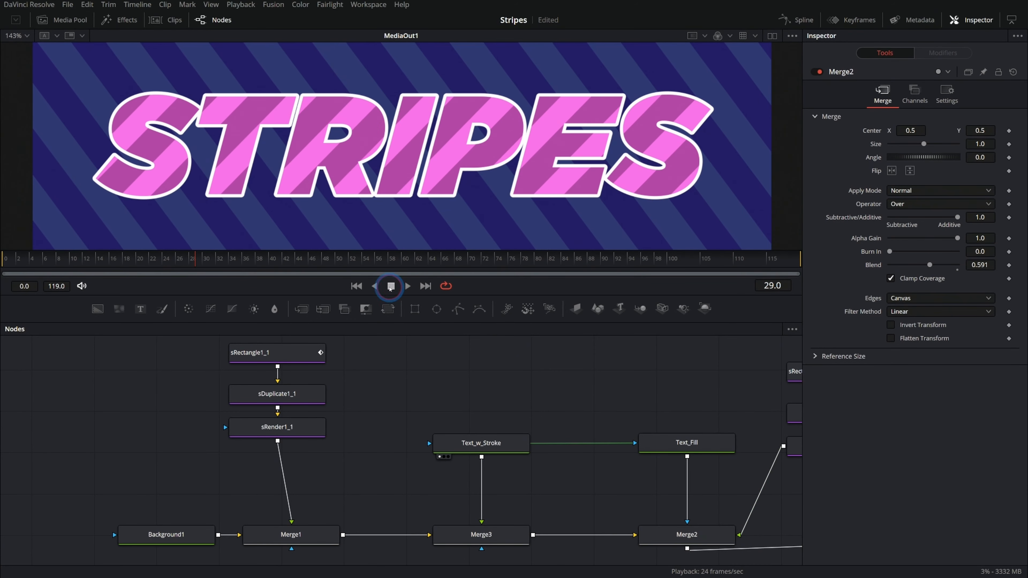
pyautogui.click(481, 443)
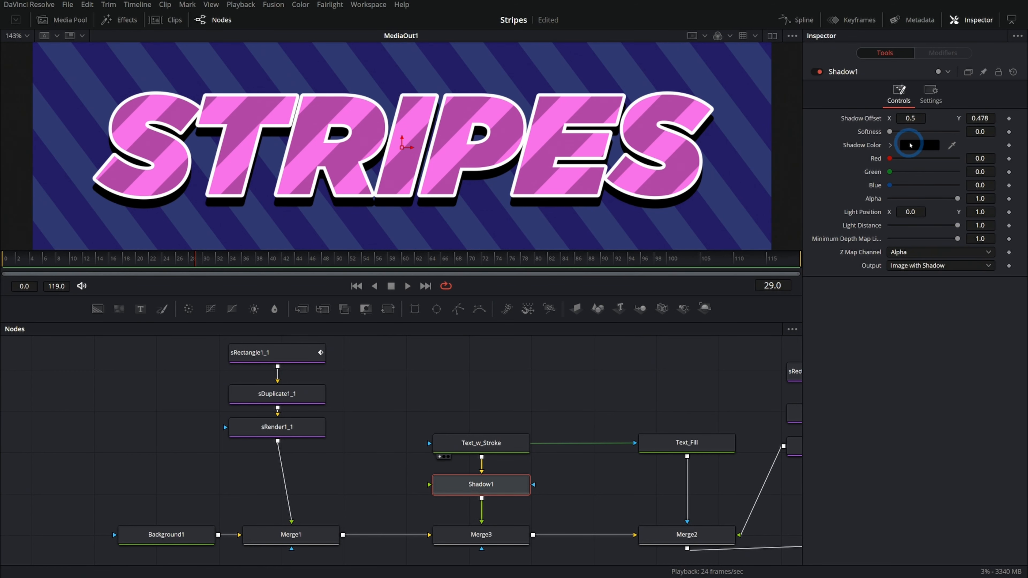
# - Make the Shadow node's colour a soft purple, raise Softness, lower Alpha, and check it in playback
pyautogui.click(920, 145)
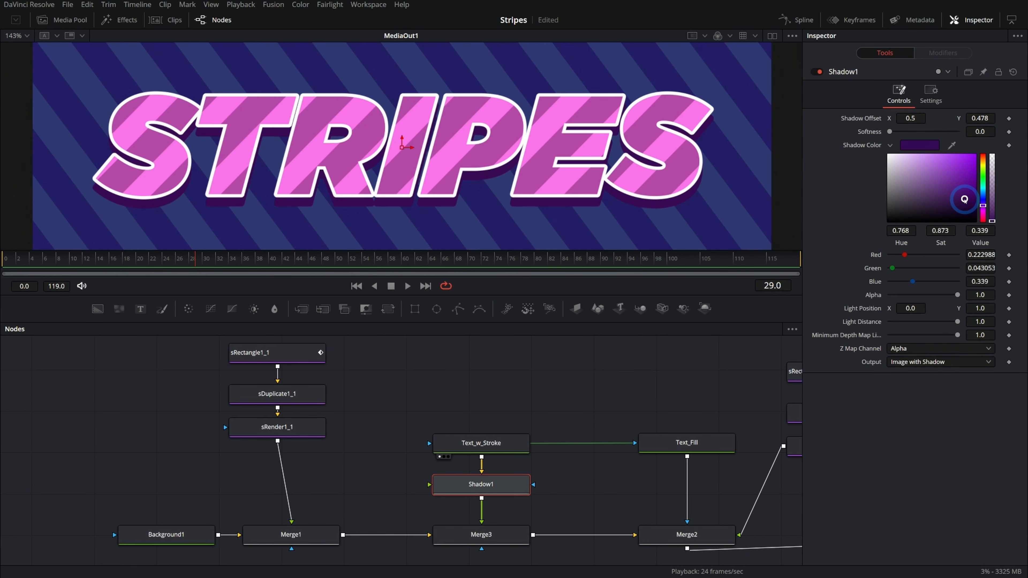
pyautogui.moveTo(909, 132); pyautogui.dragTo(916, 132)
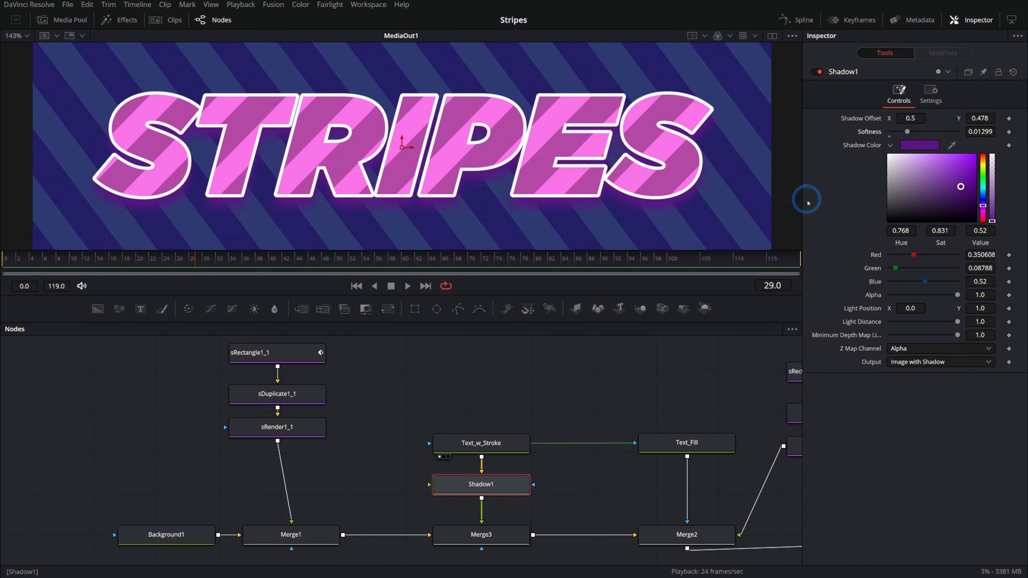
pyautogui.moveTo(955, 294); pyautogui.dragTo(933, 294)
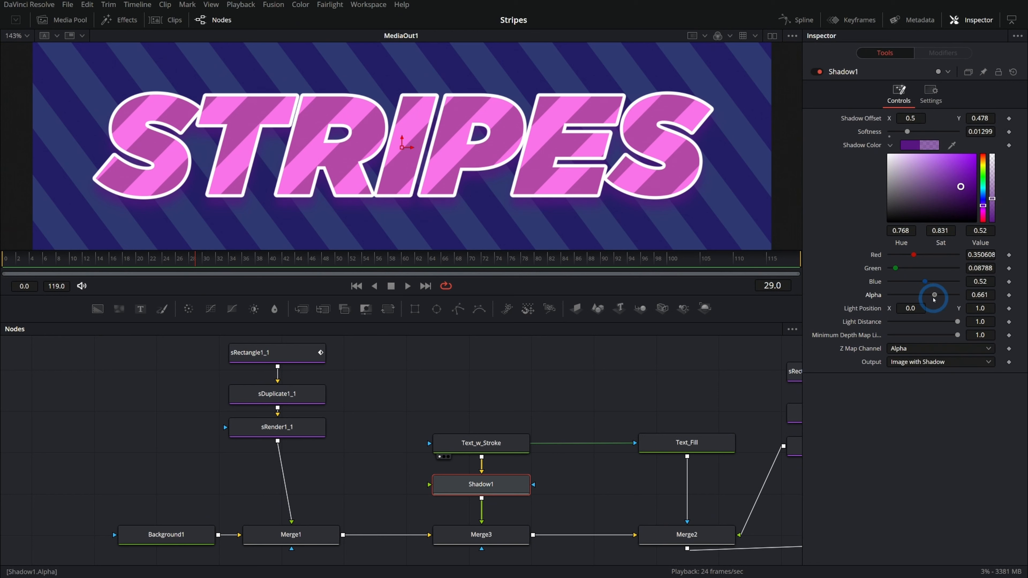
pyautogui.click(481, 535)
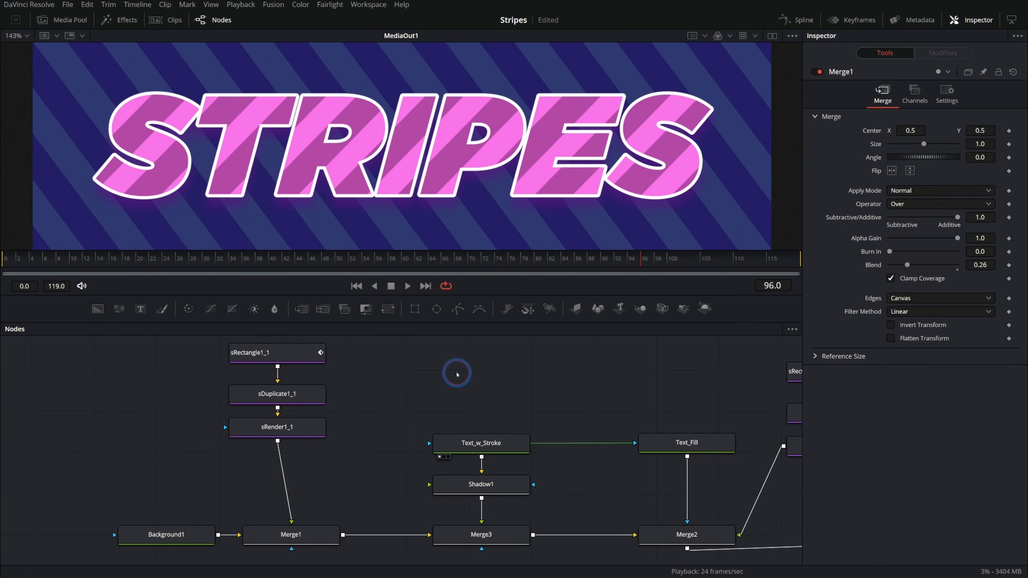
pyautogui.click(406, 285)
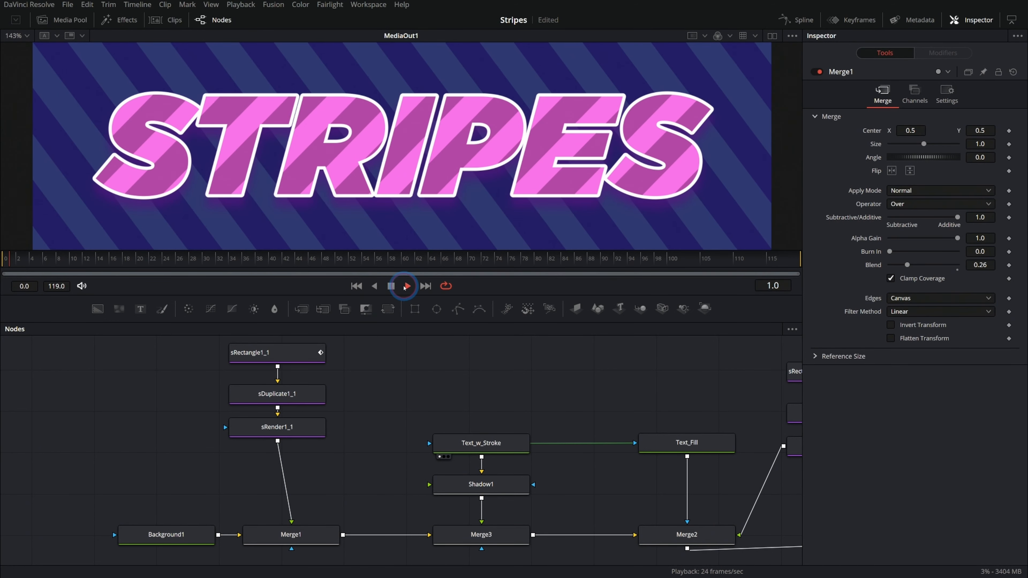
pyautogui.click(404, 286)
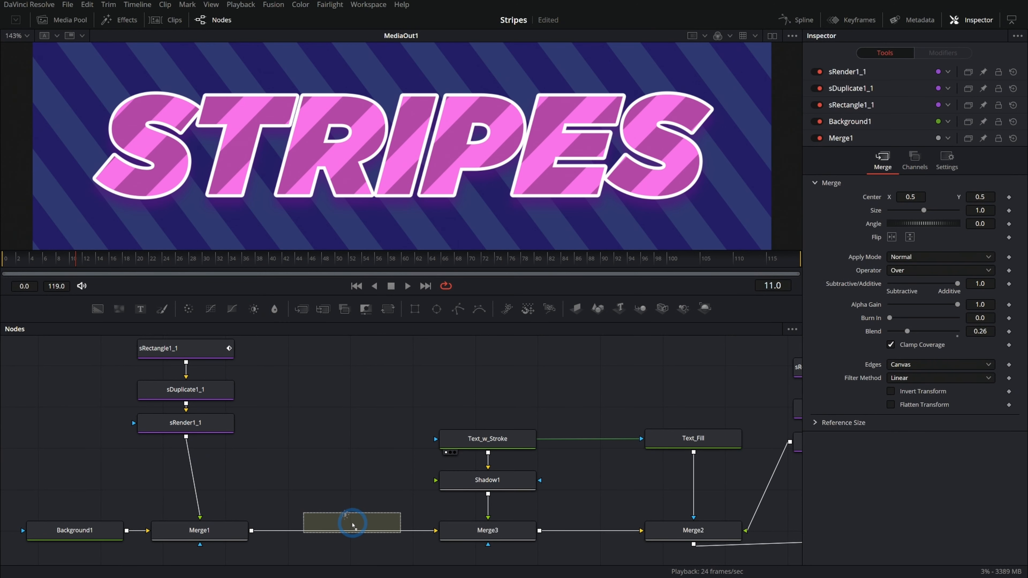
# - Insert BrightnessContrast1 after Merge1 and lower Gamma to darken the background midtones
pyautogui.click(347, 529)
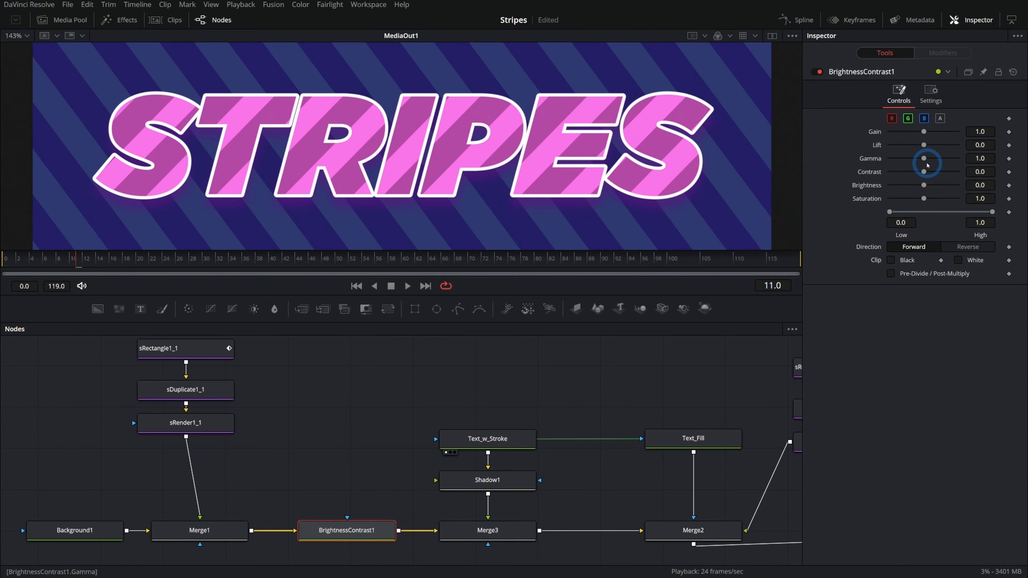
pyautogui.moveTo(927, 163); pyautogui.dragTo(913, 160)
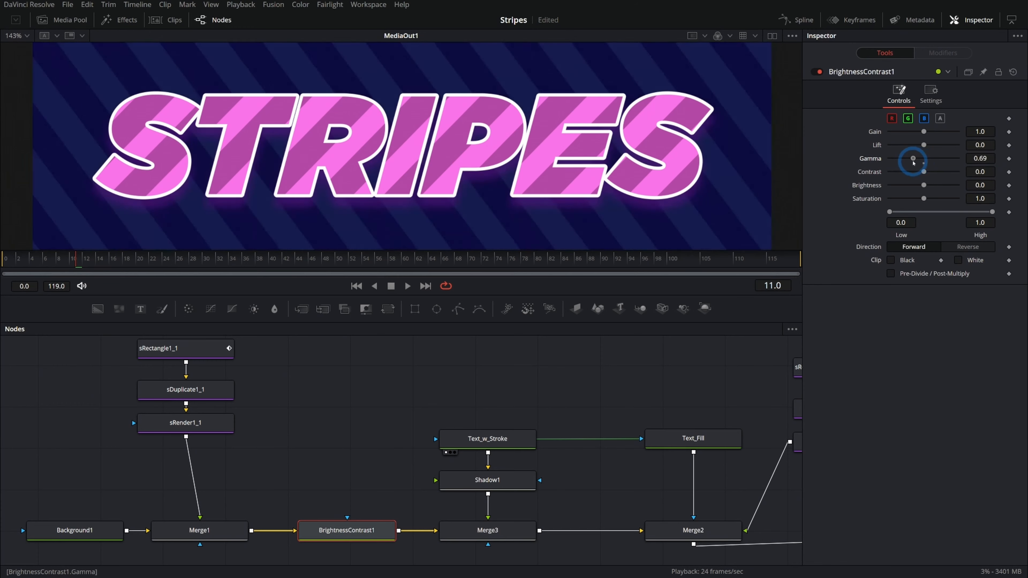
pyautogui.moveTo(913, 160); pyautogui.dragTo(919, 160)
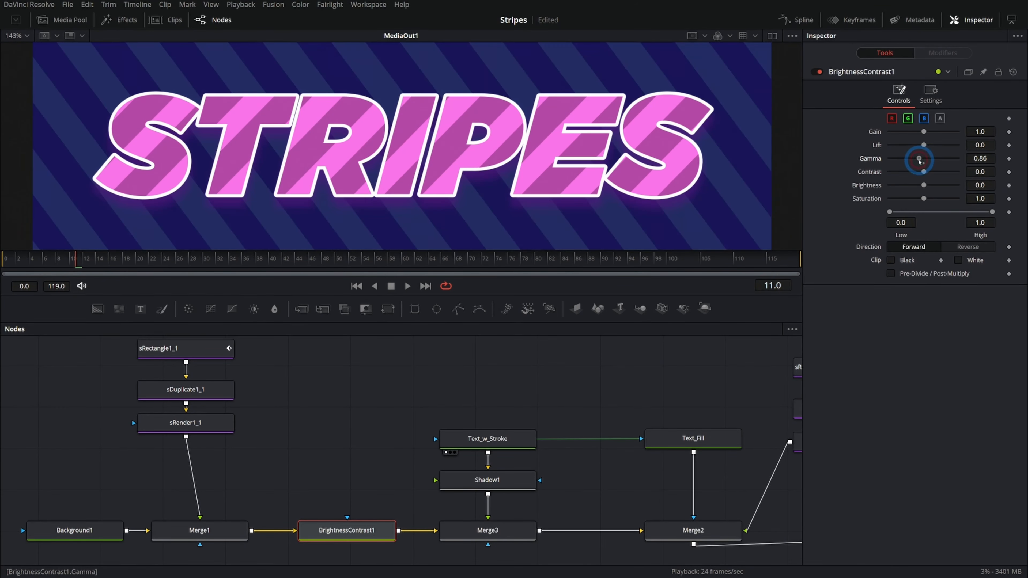
pyautogui.moveTo(923, 160); pyautogui.dragTo(917, 160)
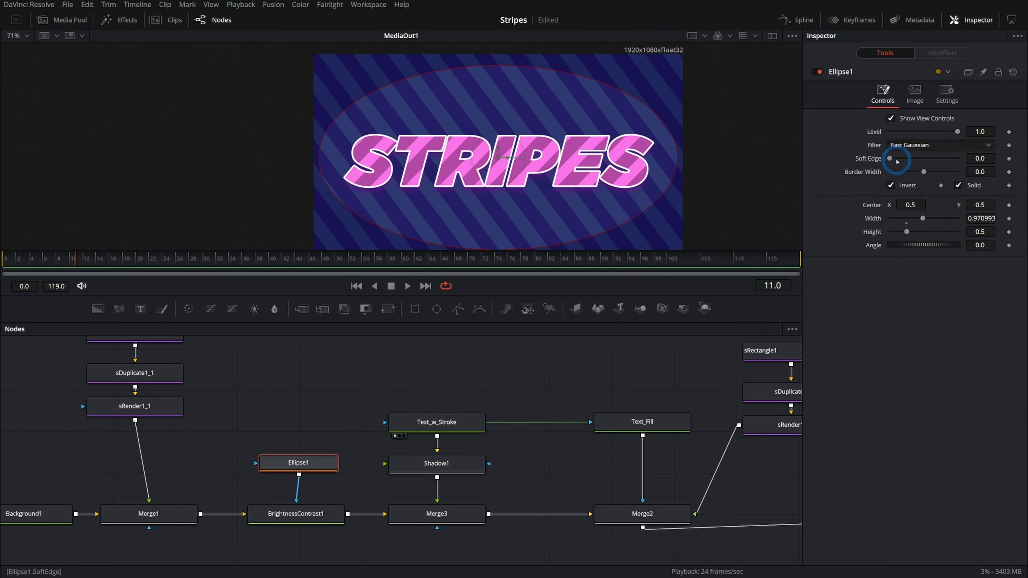
# - Mask it with an inverted Ellipse1 and raise Soft Edge for a feathered vignette
pyautogui.moveTo(891, 158); pyautogui.dragTo(909, 158)
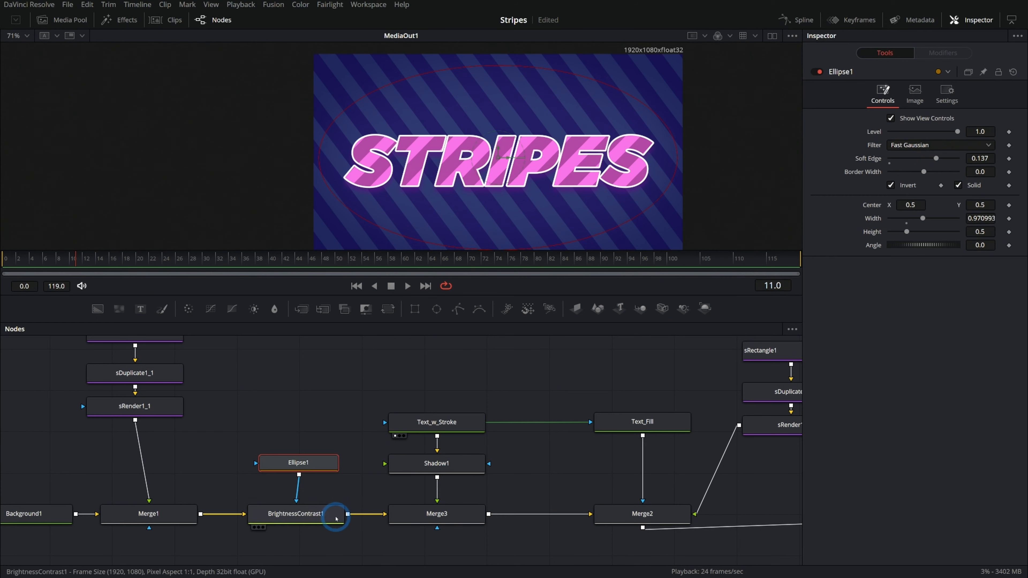
pyautogui.click(296, 514)
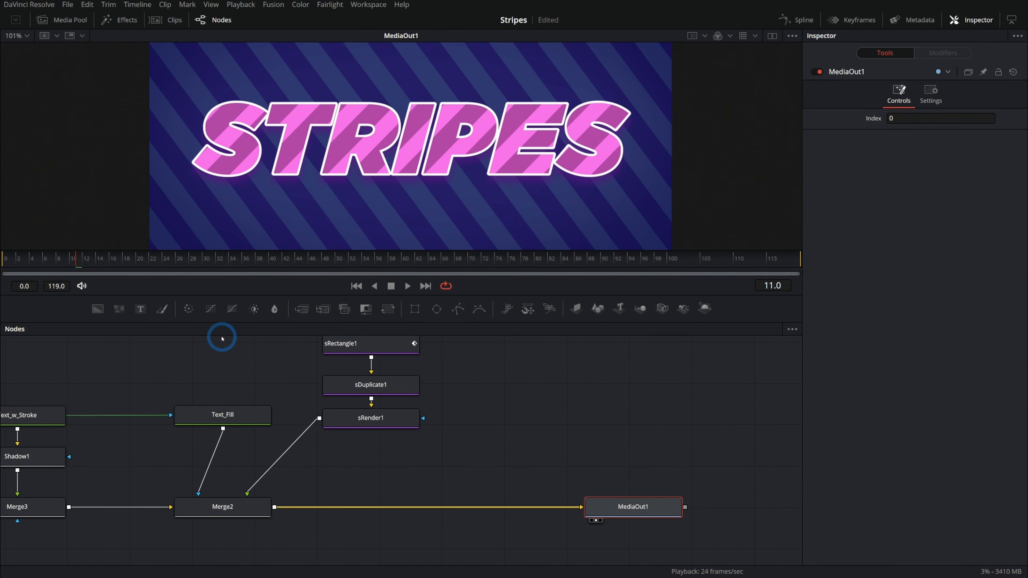
pyautogui.moveTo(300, 352)
pyautogui.write('1.04')
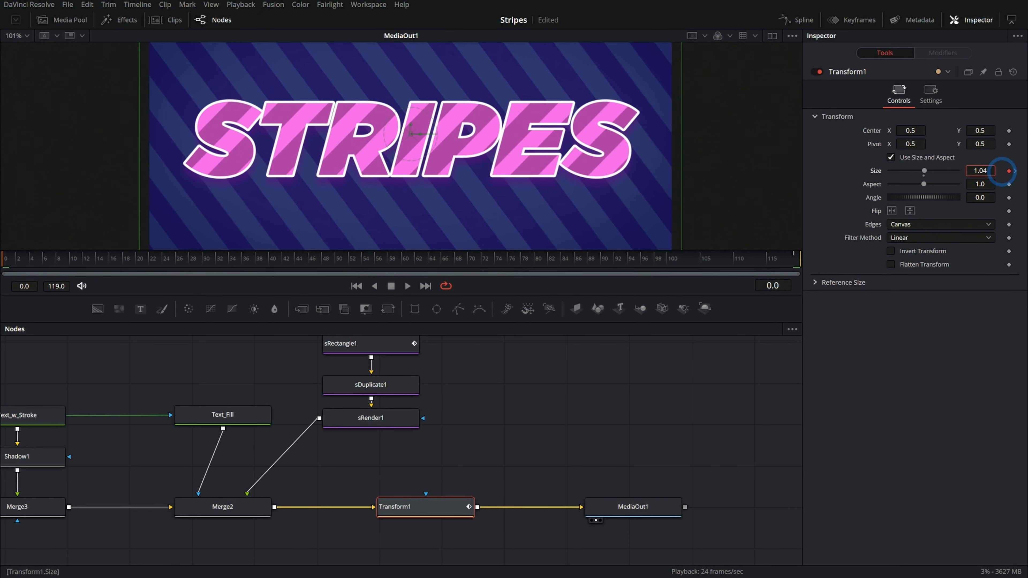
# - Keyframe Transform1's Size at 1.04 as the starting point of the zoom
pyautogui.click(406, 528)
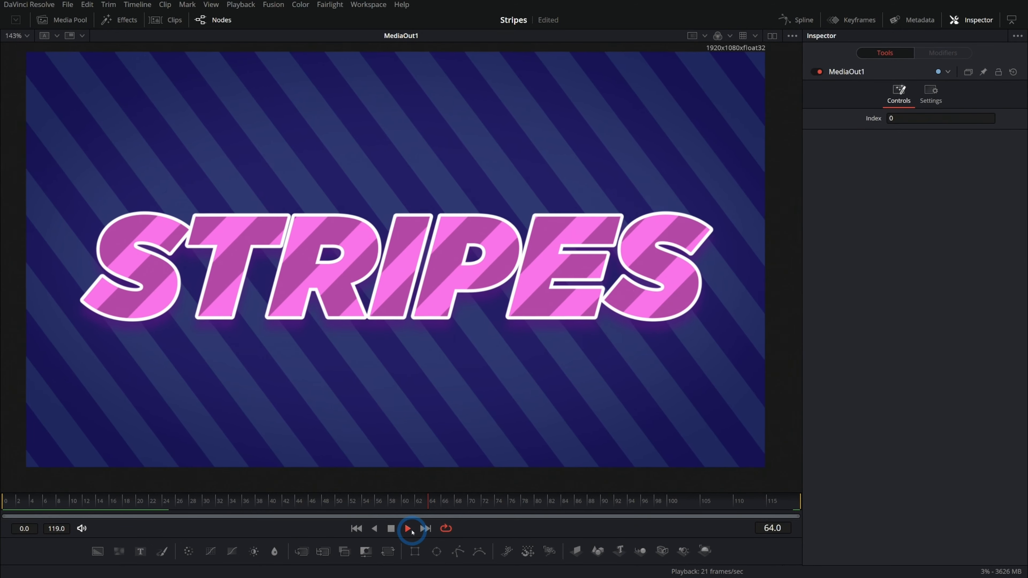
pyautogui.click(409, 529)
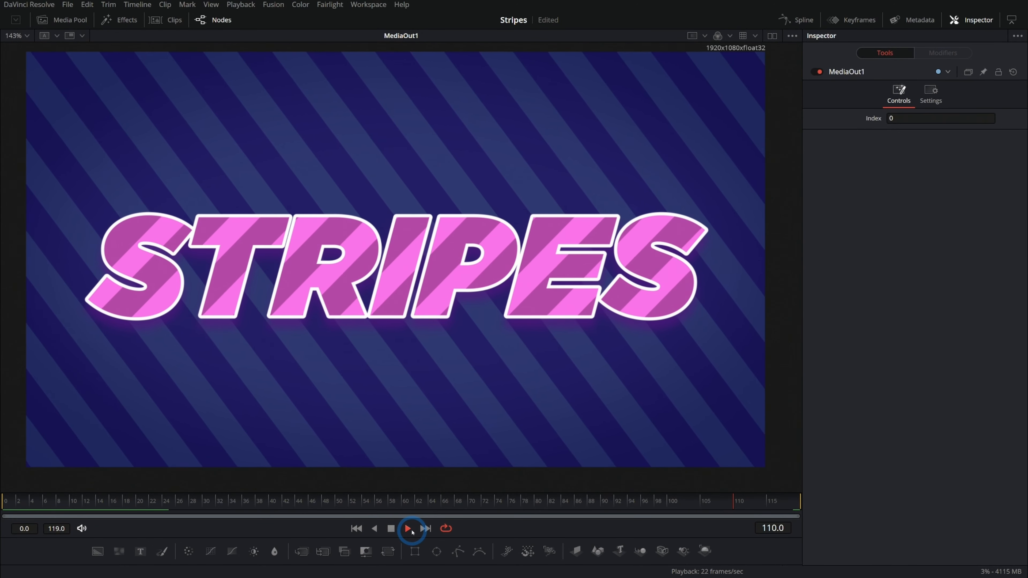
pyautogui.click(408, 529)
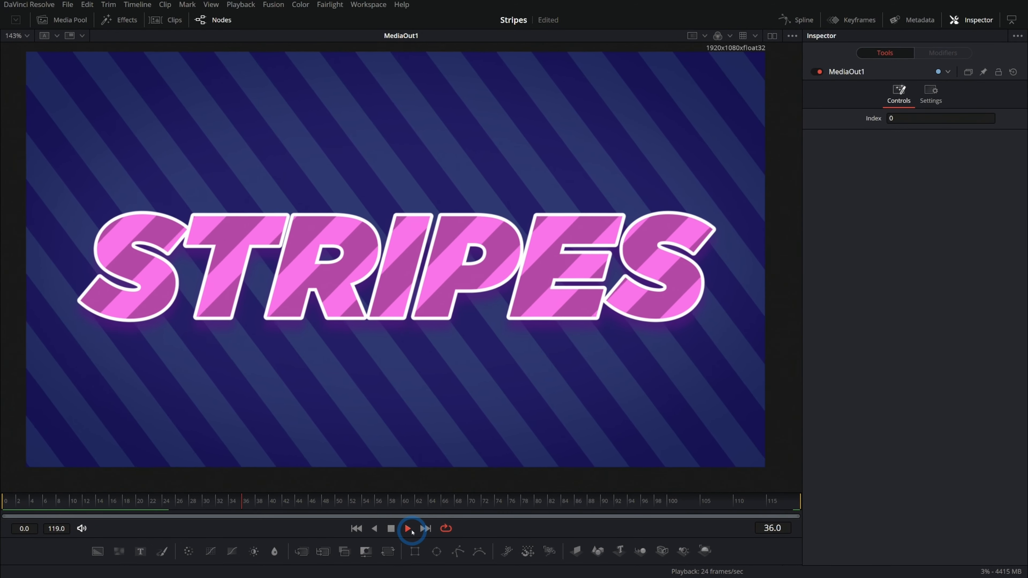
pyautogui.click(409, 528)
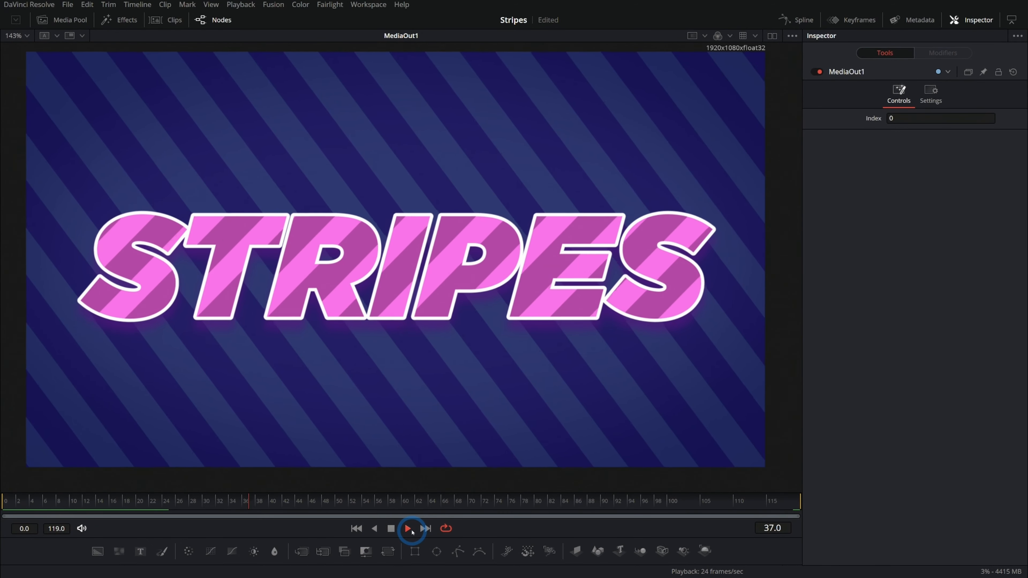